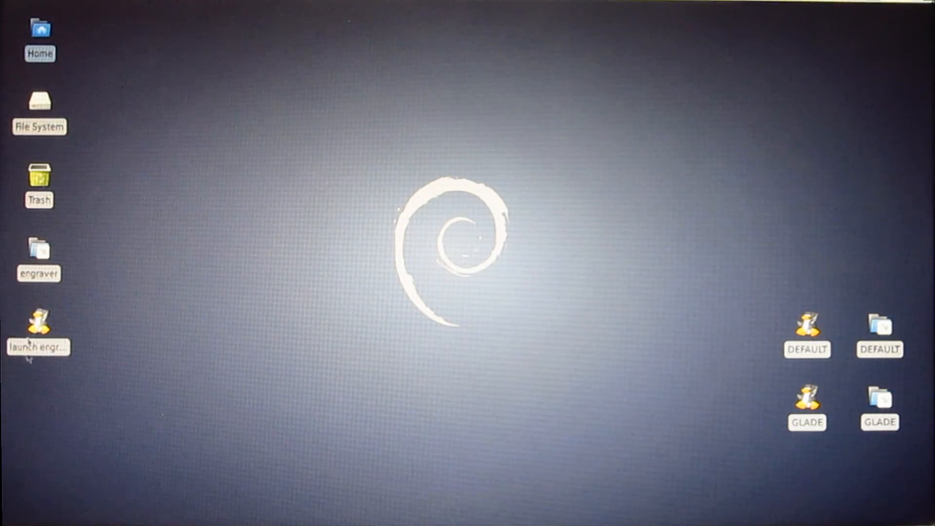
- Select the launch engraver launcher icon on the desktop
double_click(38, 322)
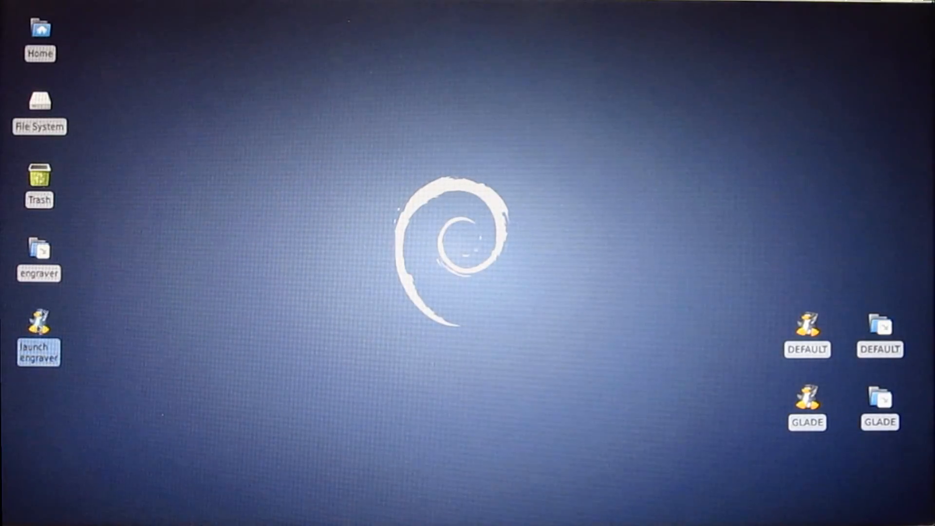
mouse_move(38, 249)
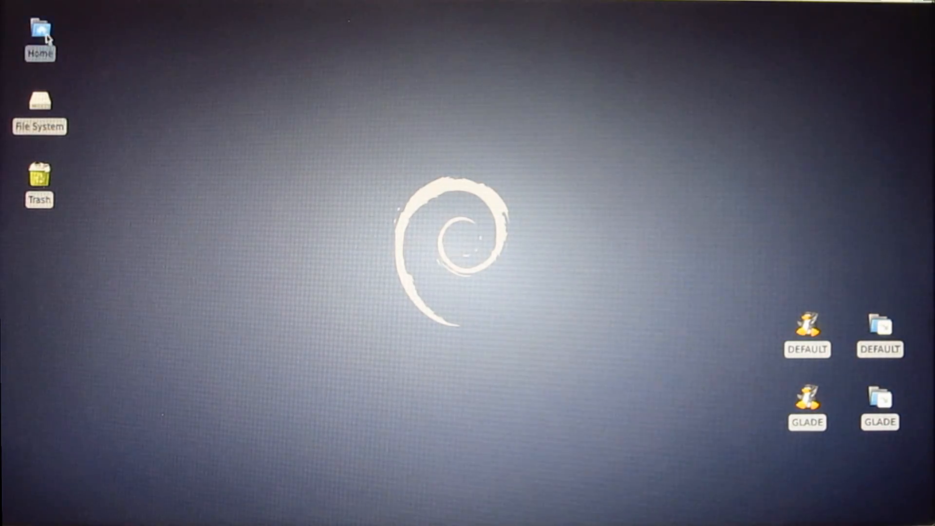
- Browse Home > linuxcnc > configs and select the engraver folder and engraver.stepconf
double_click(39, 30)
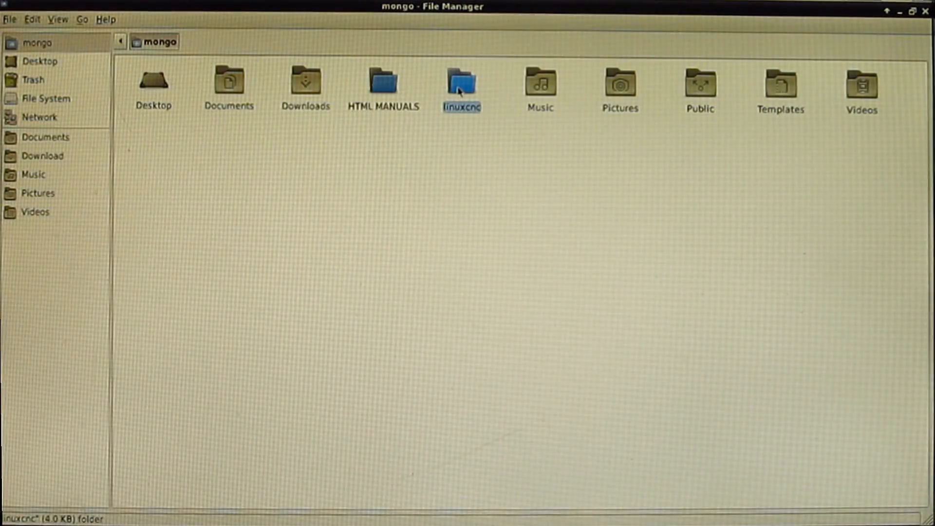
double_click(462, 80)
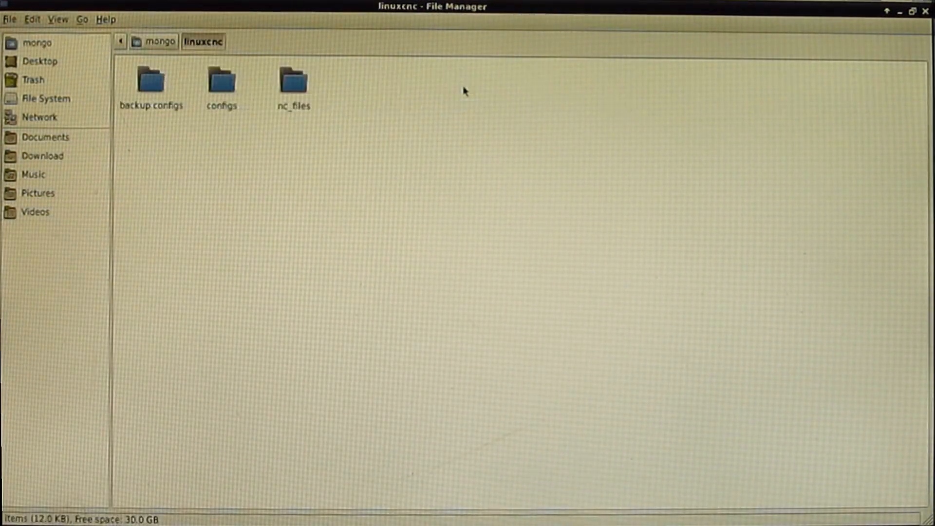
double_click(221, 80)
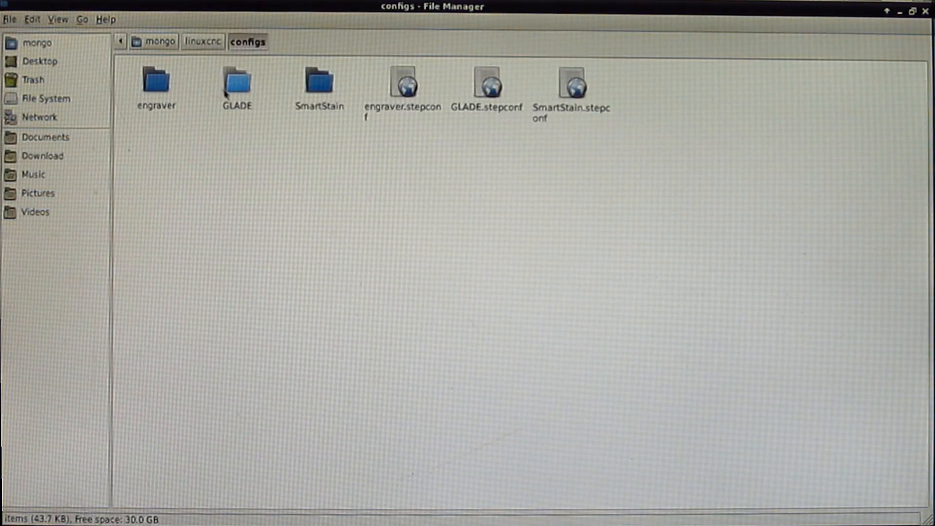
click(156, 80)
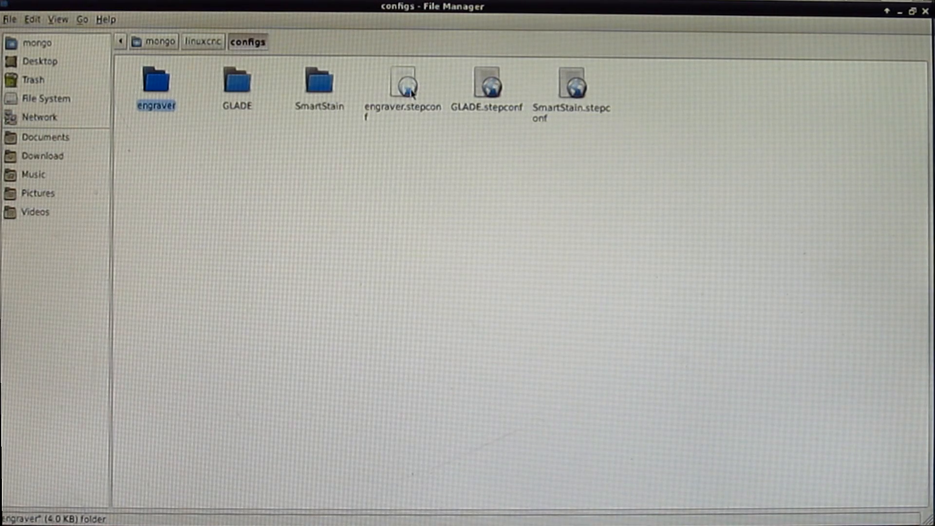
click(403, 80)
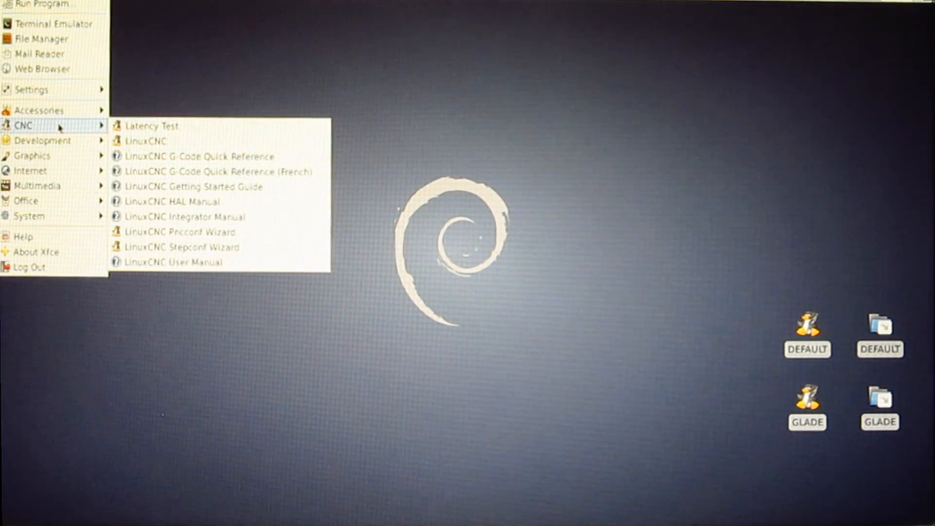
mouse_move(183, 247)
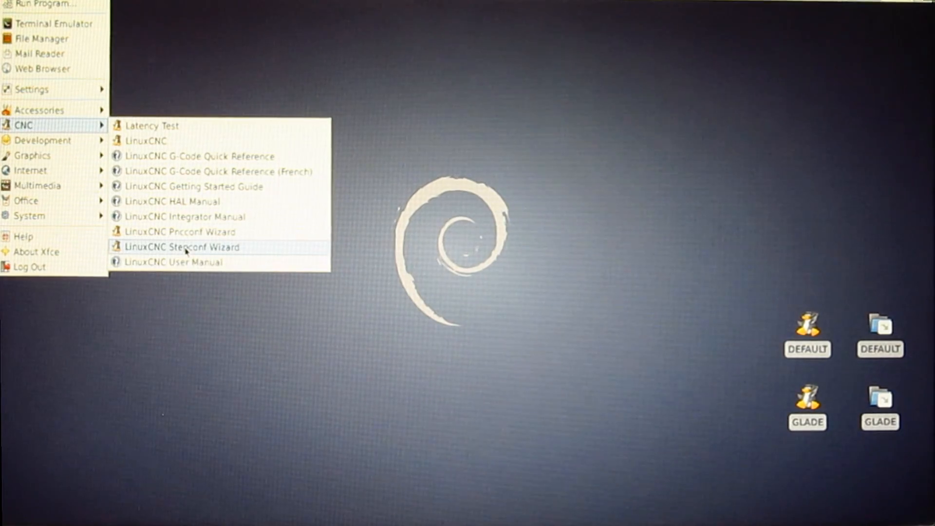
- Launch the LinuxCNC Stepconf Wizard from the CNC applications menu
click(183, 246)
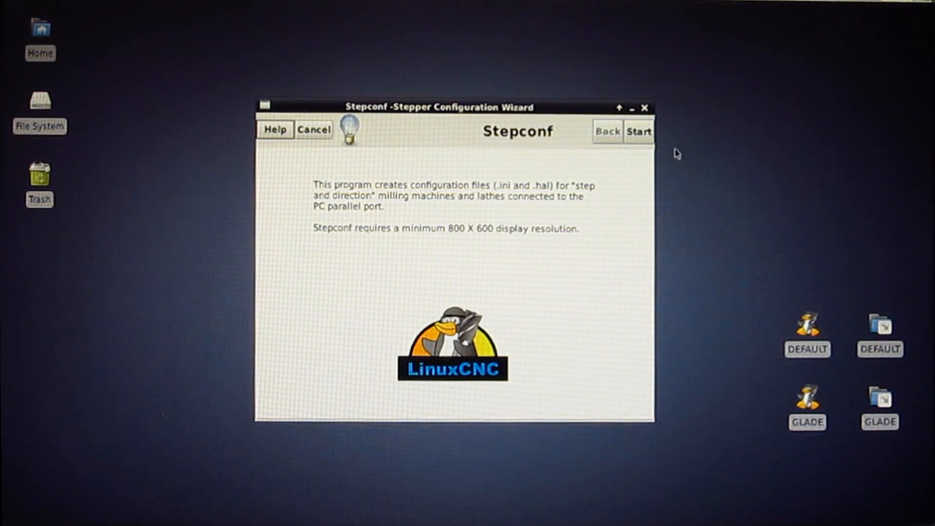
- Start the wizard, choose 'Create a new configuration', and reach Base Information
click(638, 131)
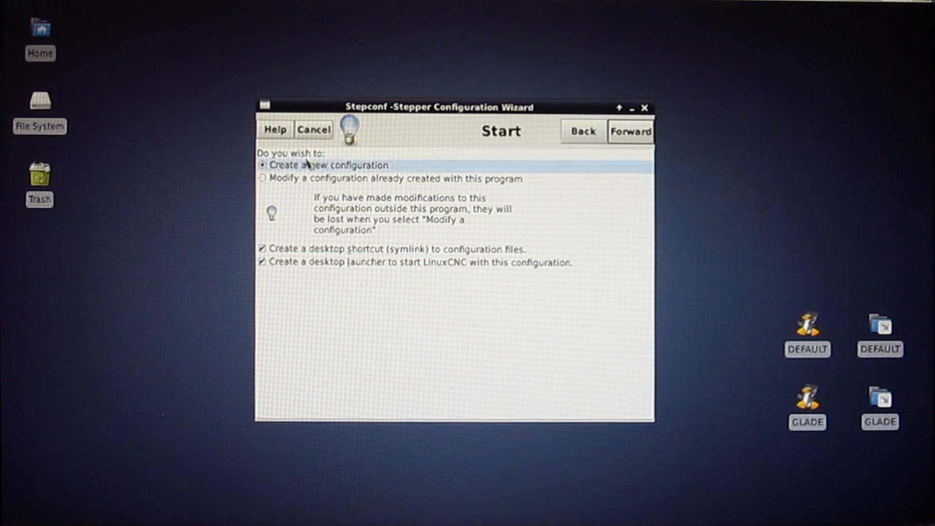
click(396, 179)
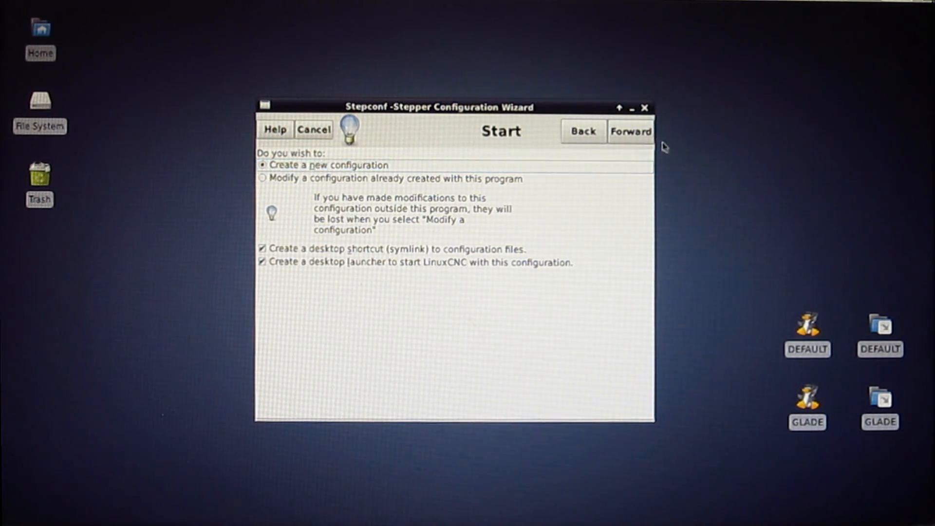
click(631, 131)
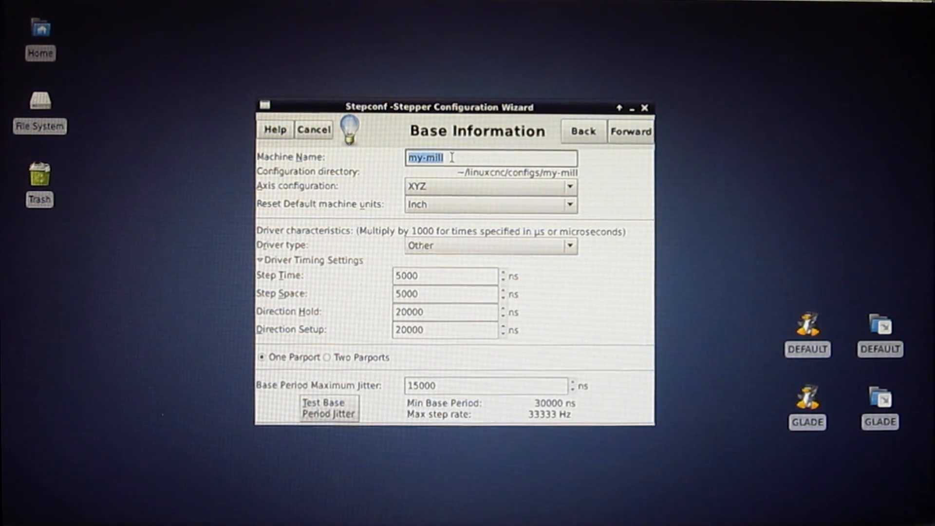
mouse_move(398, 170)
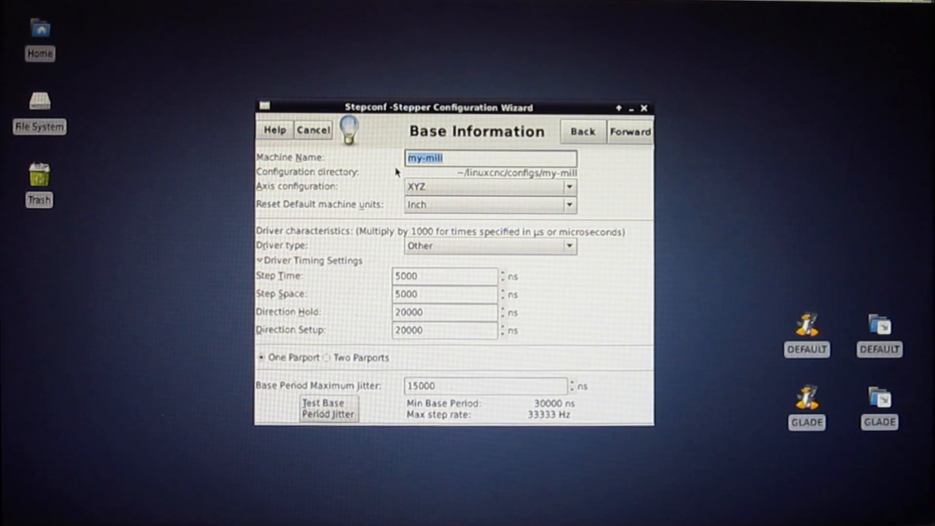
- Name the machine 'engraver' and pick the XYZ axis configuration
text(engraver)
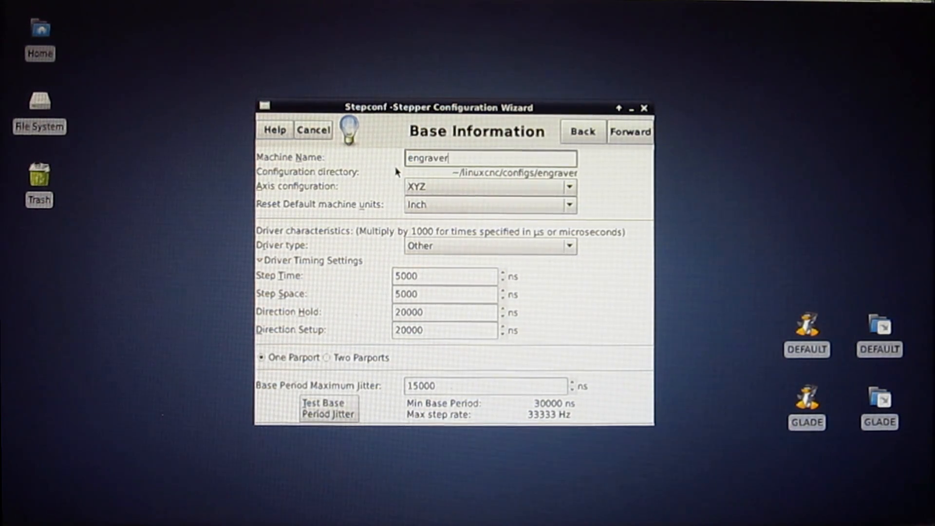
click(489, 186)
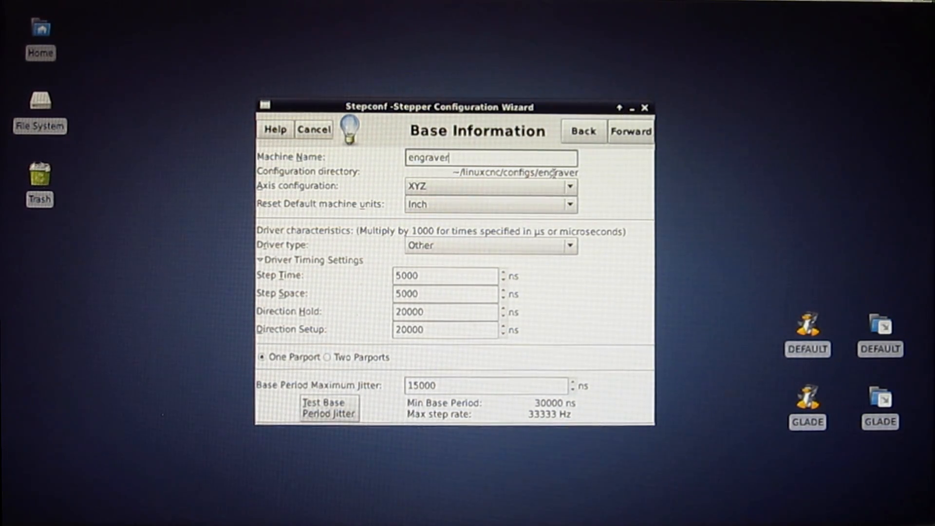
click(489, 186)
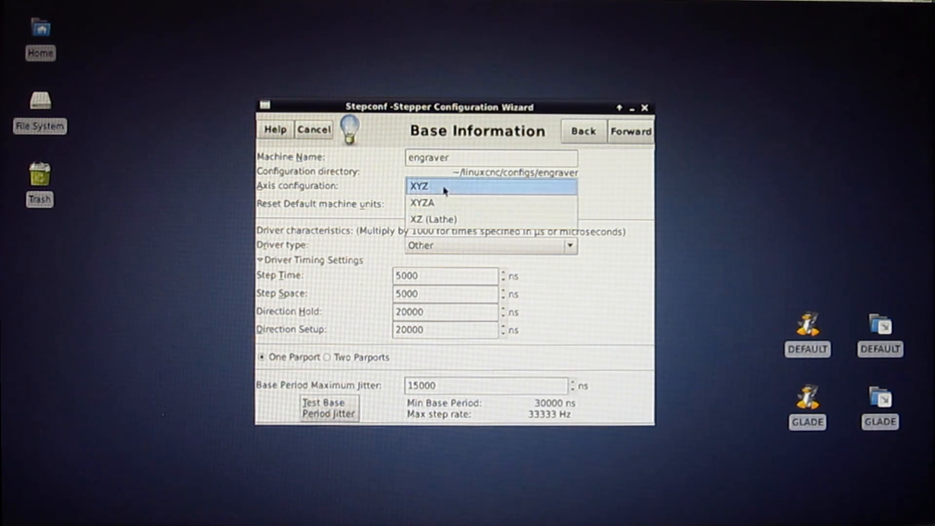
click(420, 186)
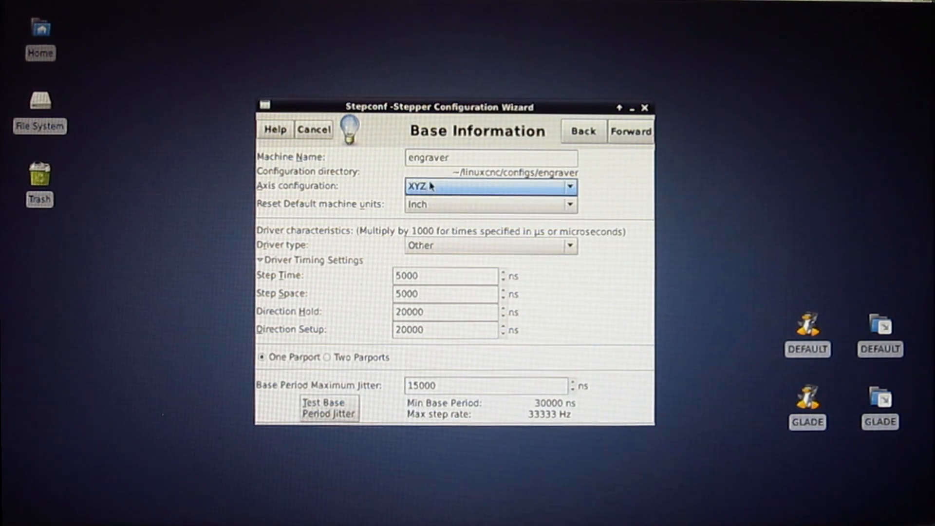
click(490, 204)
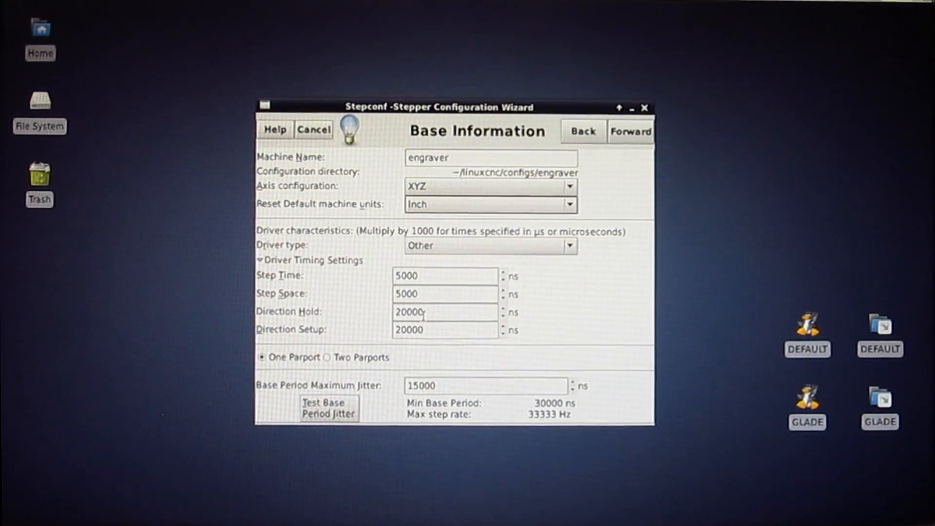
- Set the driver type to Gecko 540
click(489, 245)
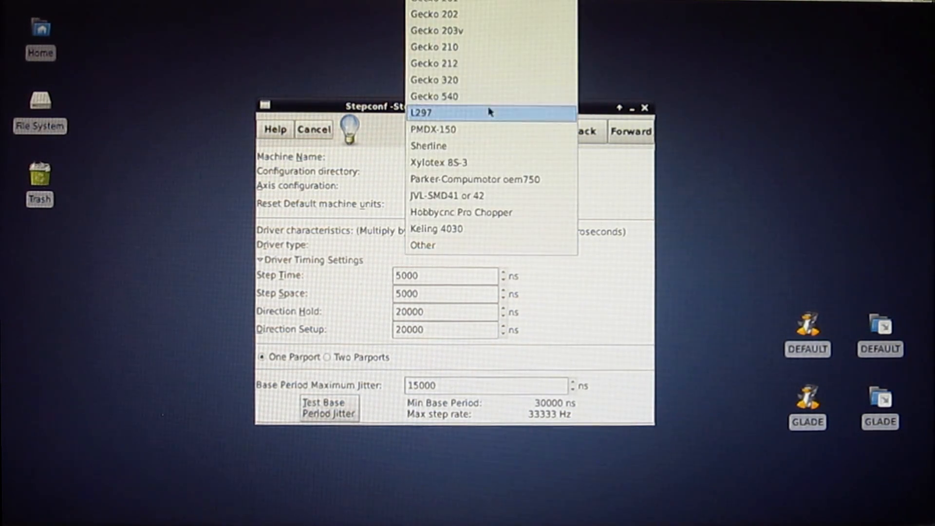
click(434, 96)
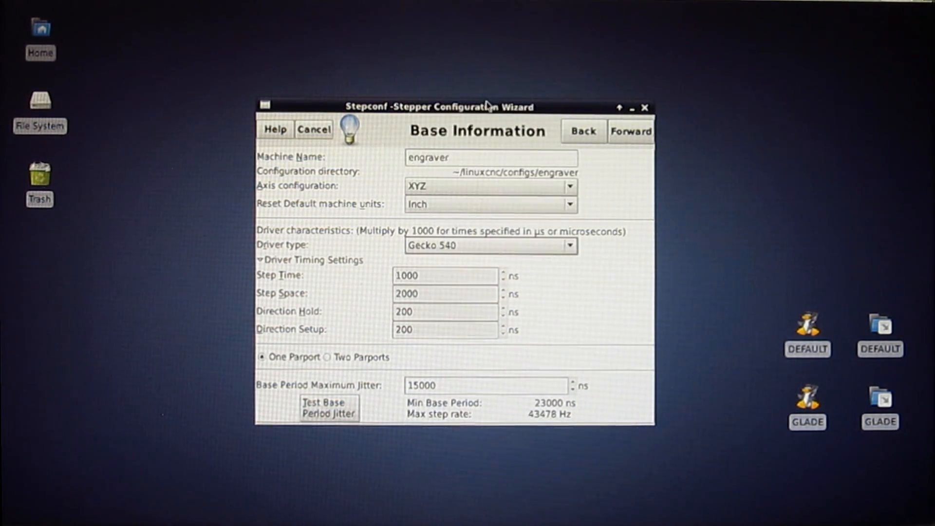
mouse_move(439, 317)
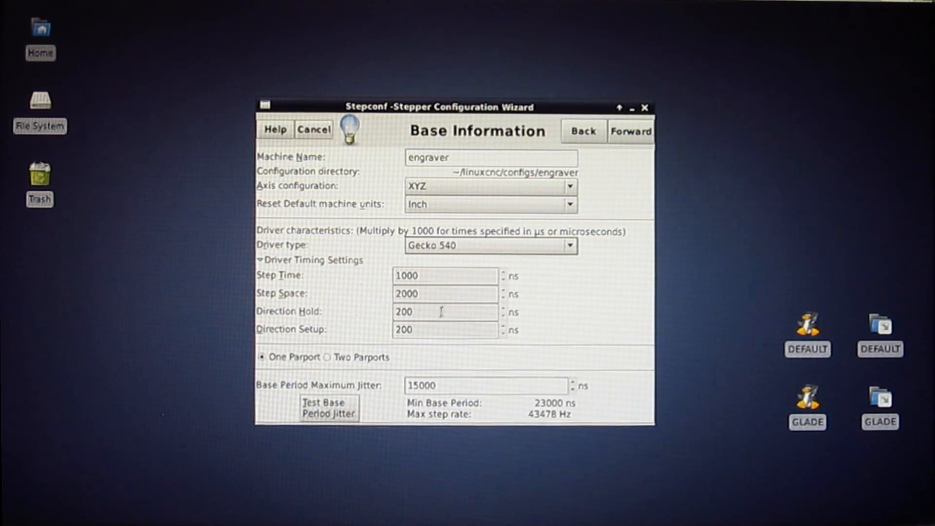
mouse_move(689, 391)
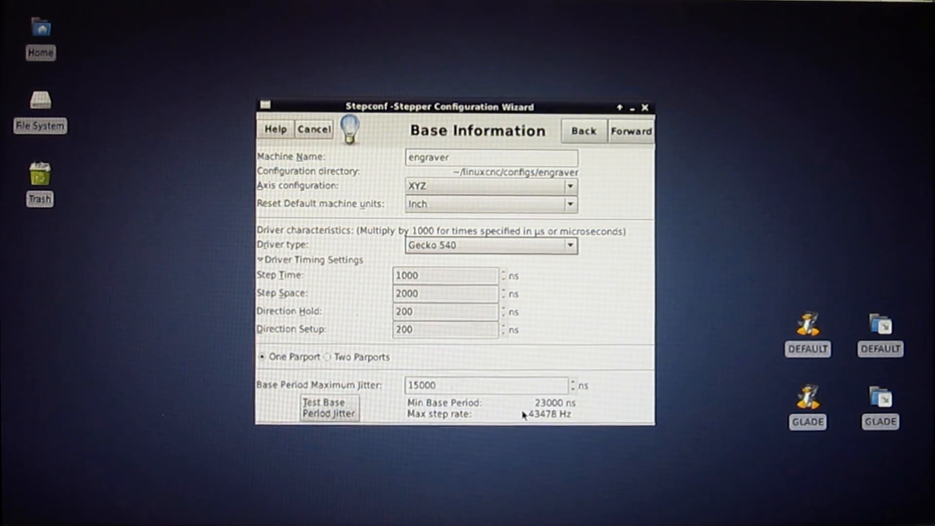
mouse_move(536, 424)
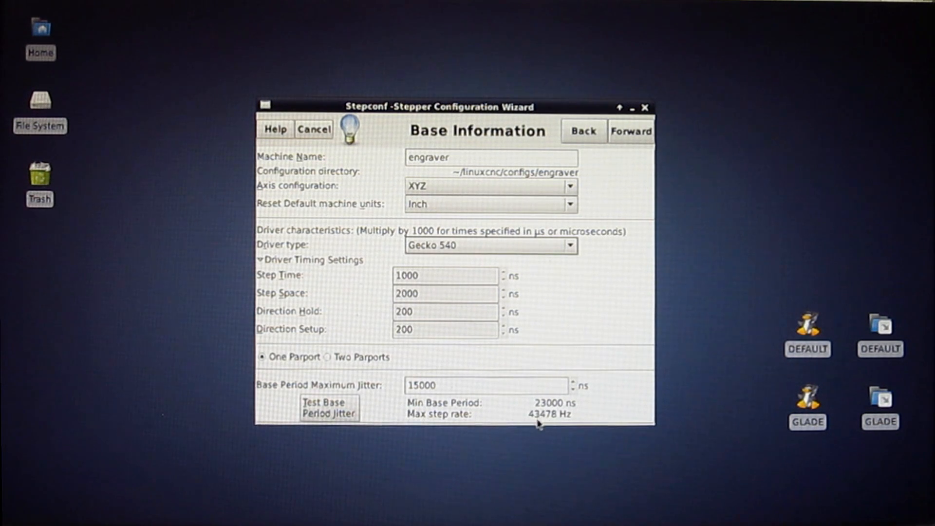
mouse_move(561, 423)
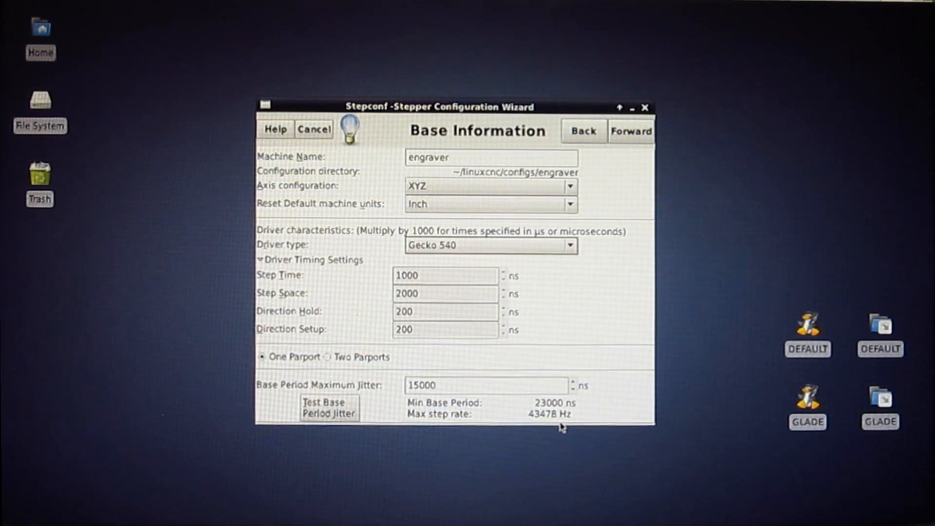
mouse_move(723, 357)
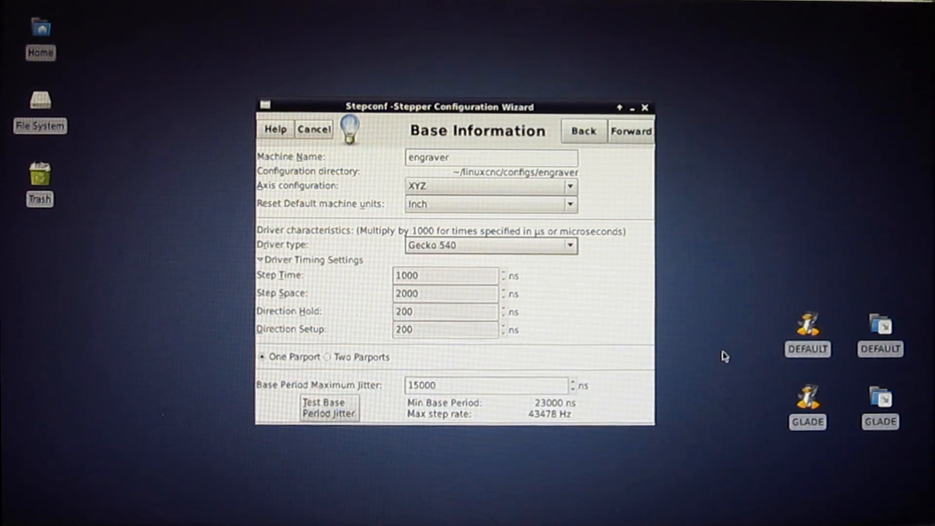
- Run the base period latency test, then enter 25000 ns maximum jitter
click(329, 407)
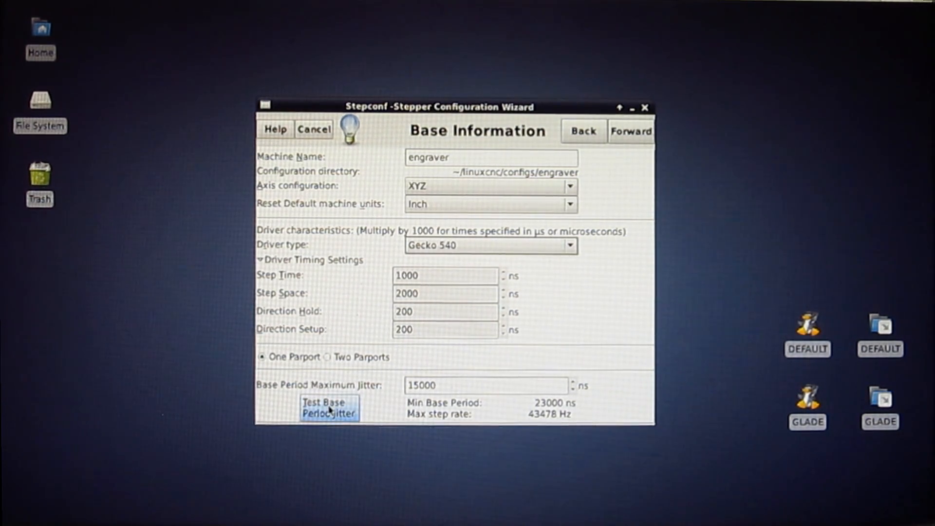
click(329, 407)
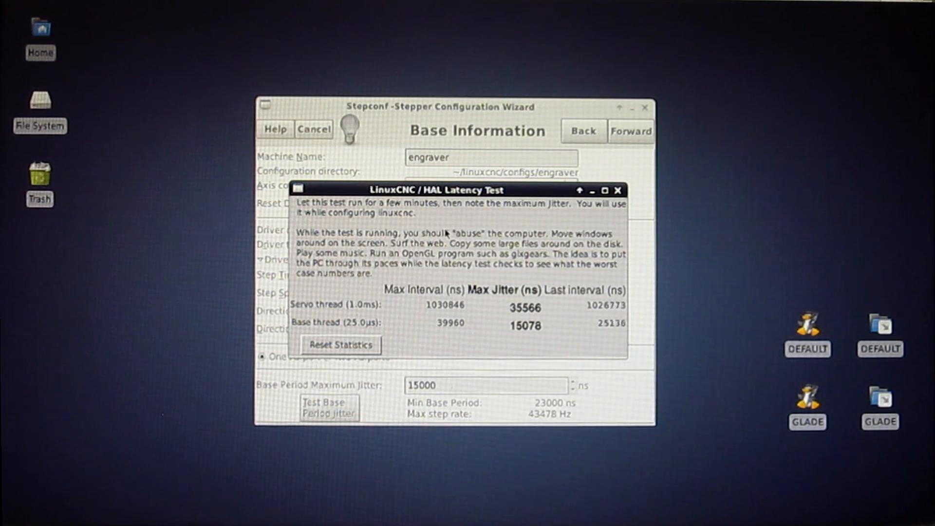
click(620, 189)
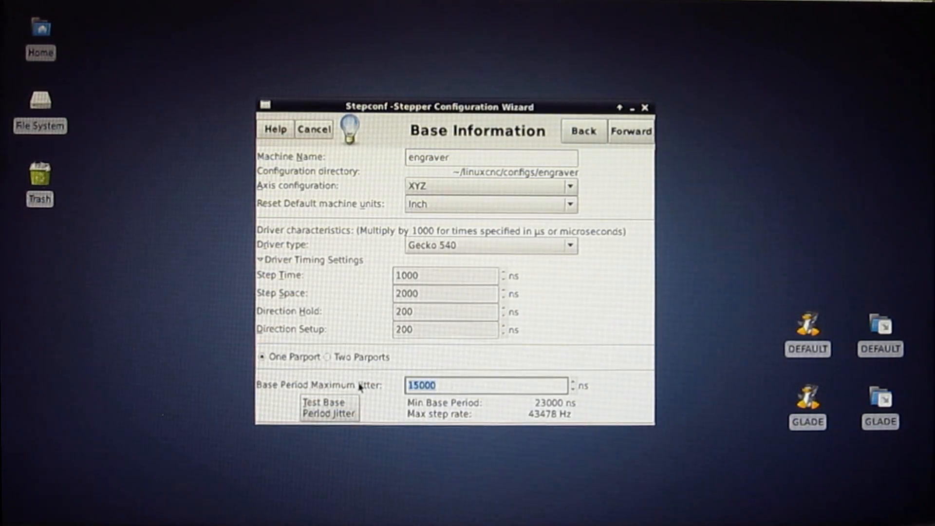
text(25)
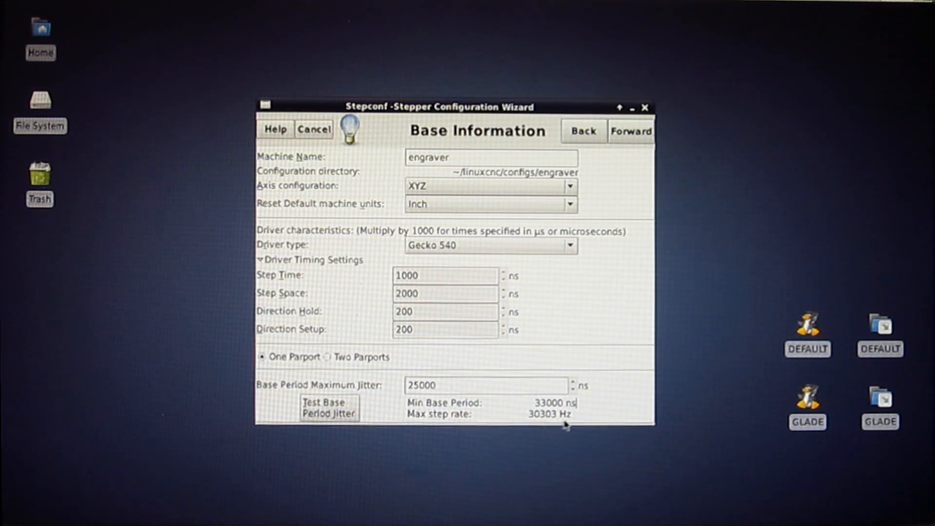
mouse_move(544, 425)
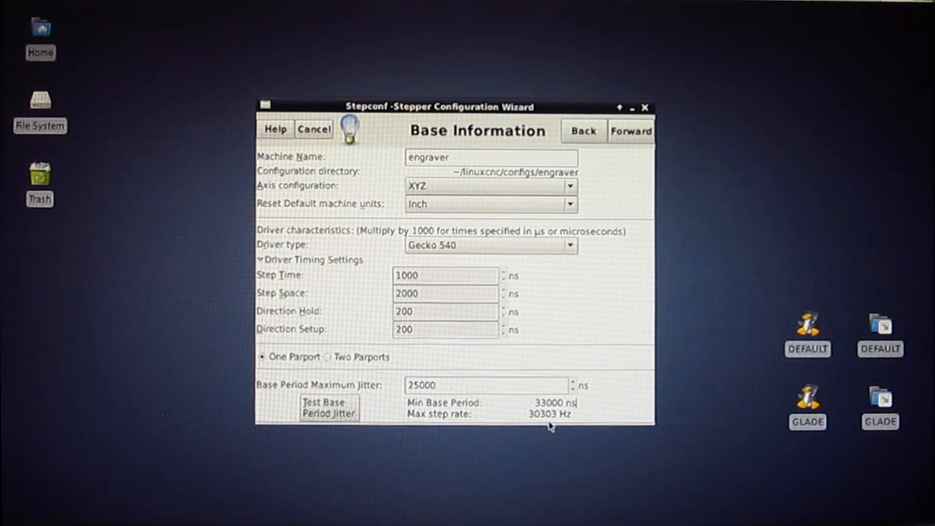
mouse_move(631, 131)
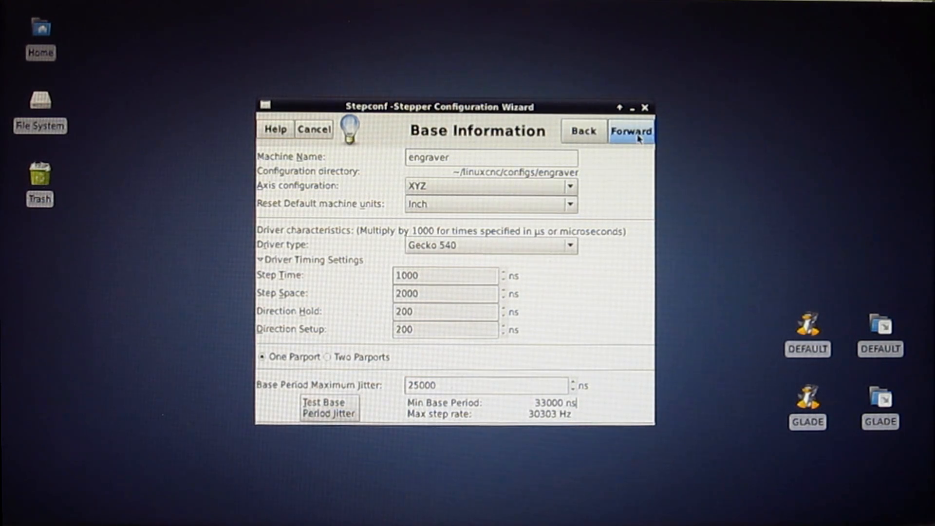
- Advance to Parallel Port 1 and review the Sherline preset pin assignments
click(631, 131)
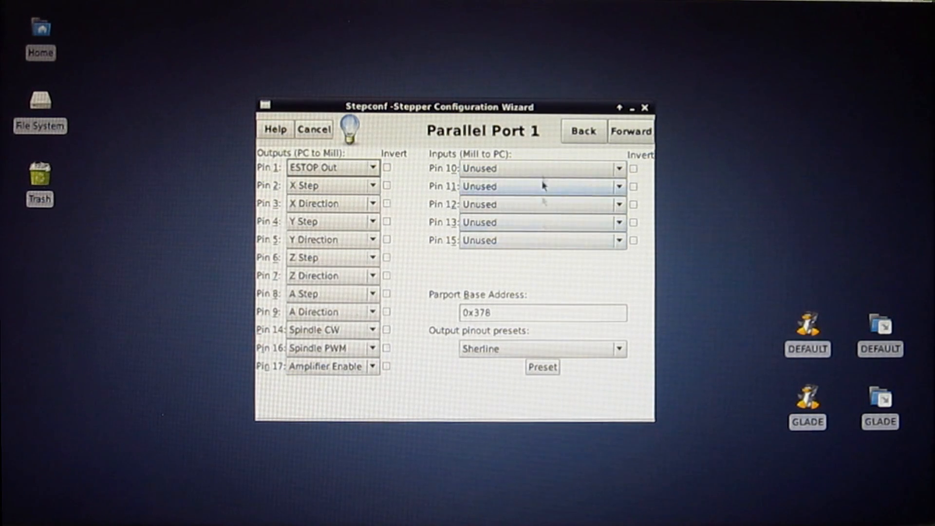
mouse_move(391, 403)
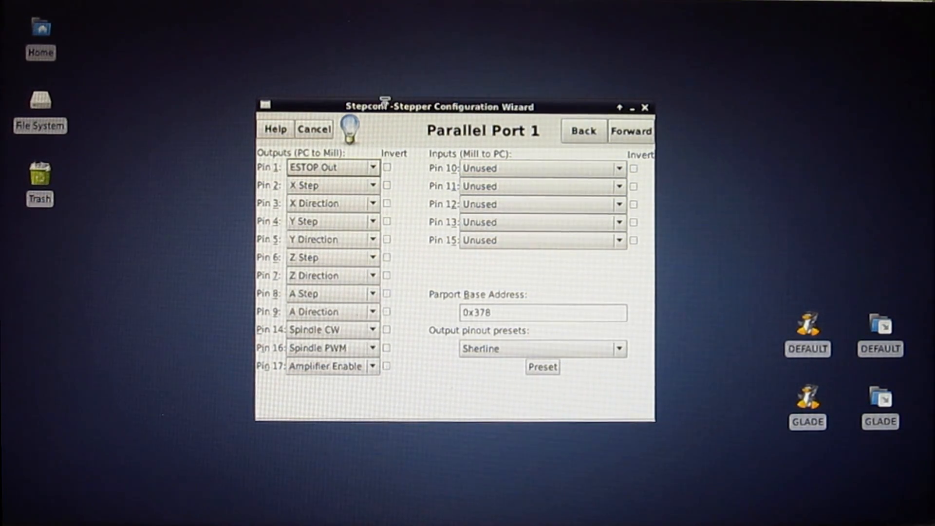
click(331, 329)
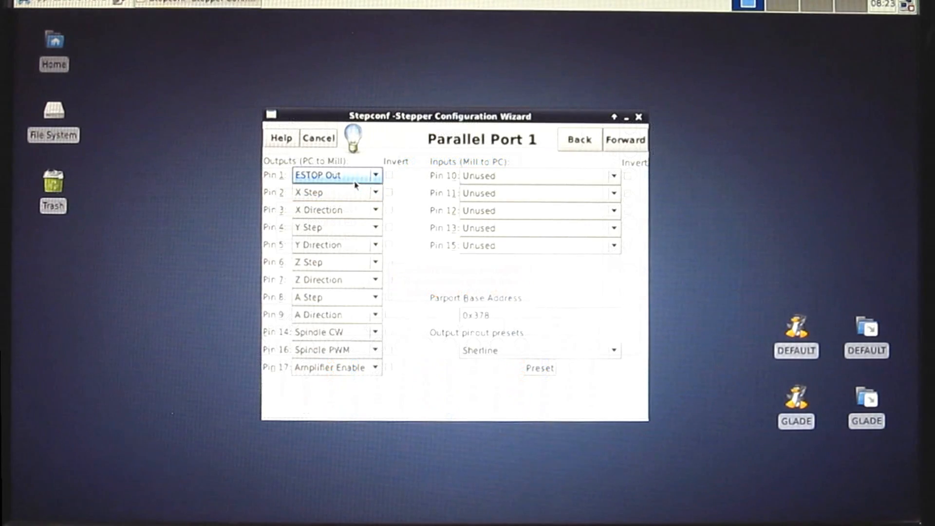
mouse_move(355, 182)
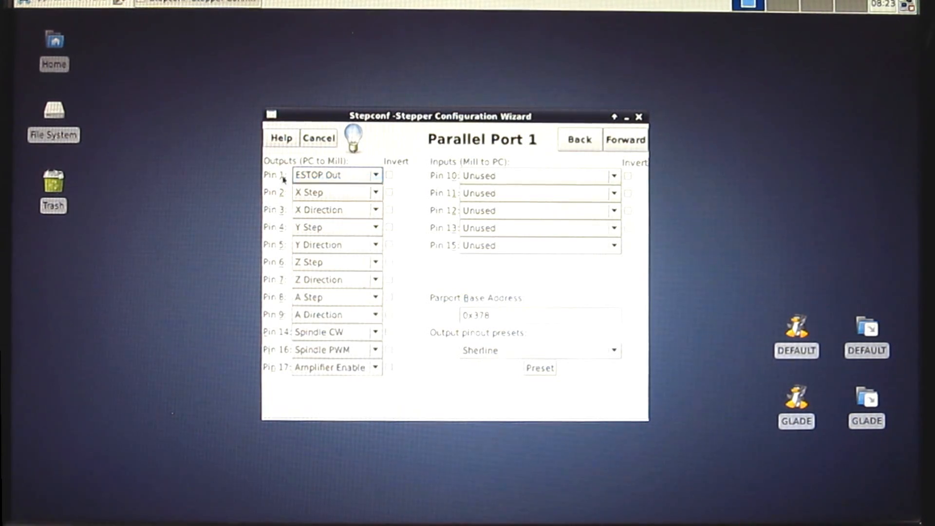
click(337, 175)
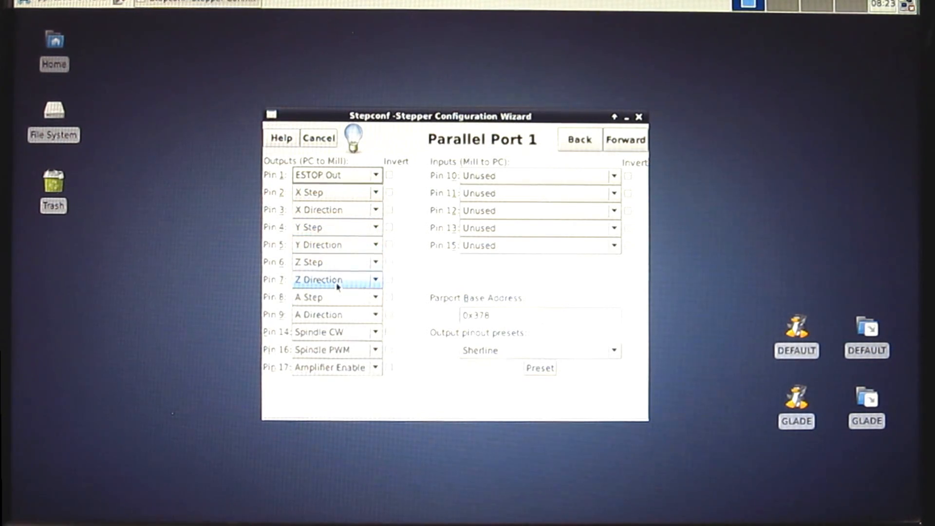
mouse_move(325, 297)
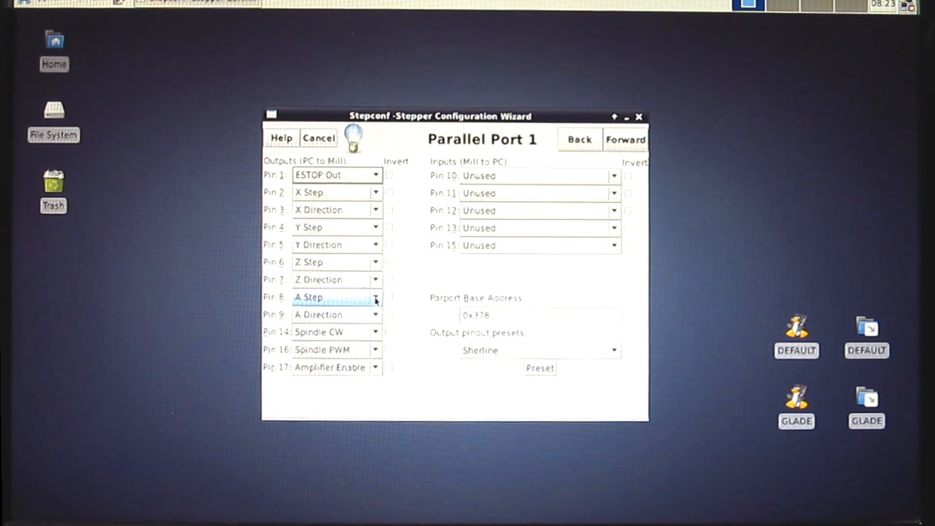
- Set output pins 8, 9 and 16 to Unused
click(337, 297)
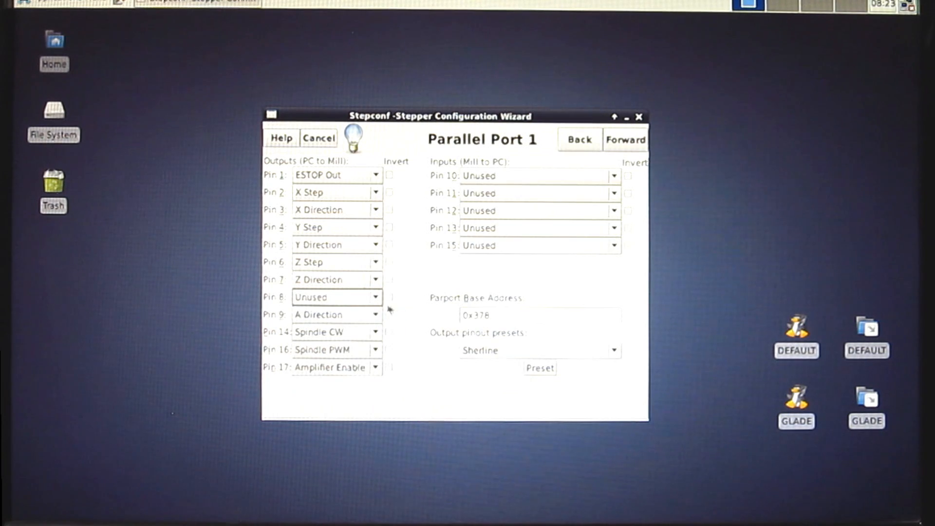
click(337, 315)
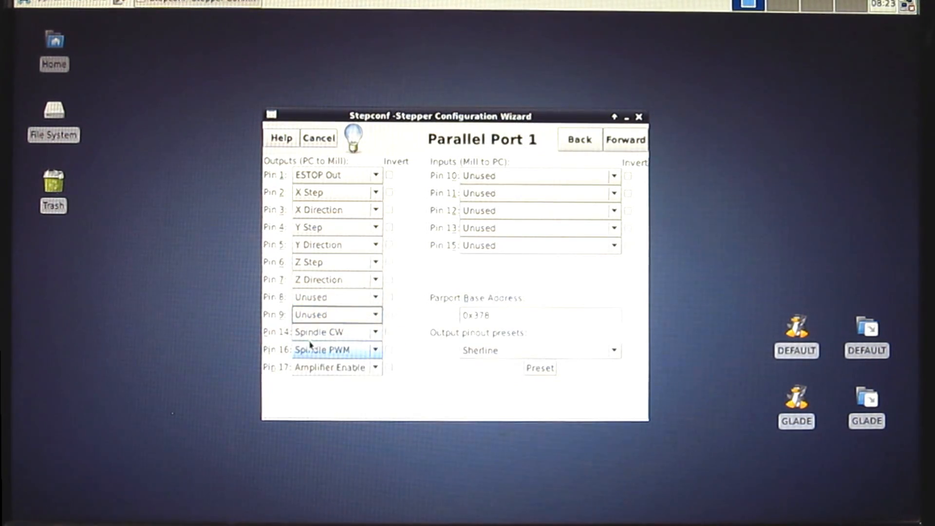
click(335, 332)
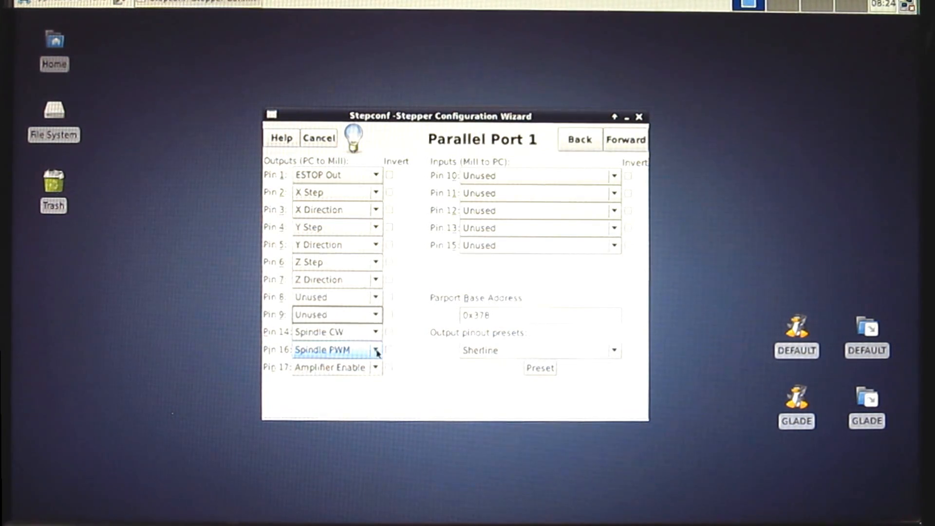
click(376, 348)
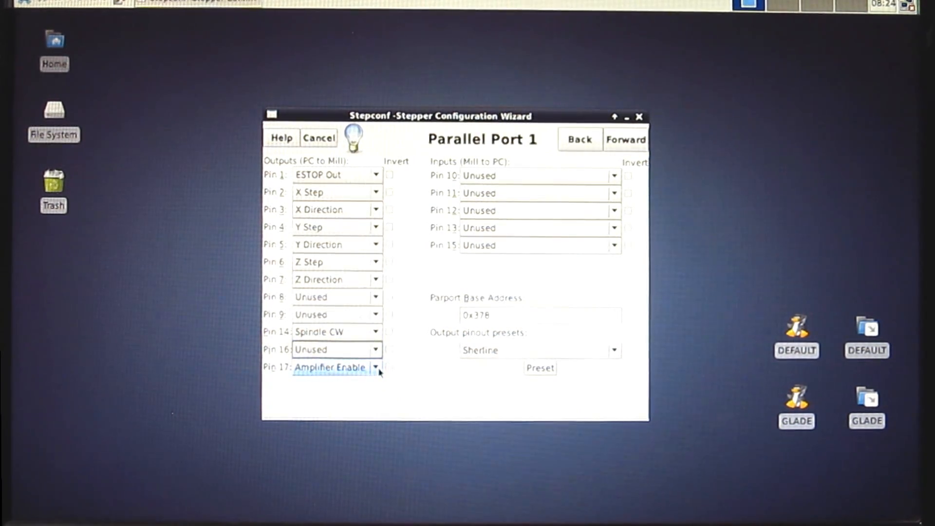
- Change output pin 17 from Amplifier Enable to Coolant Mist
click(376, 367)
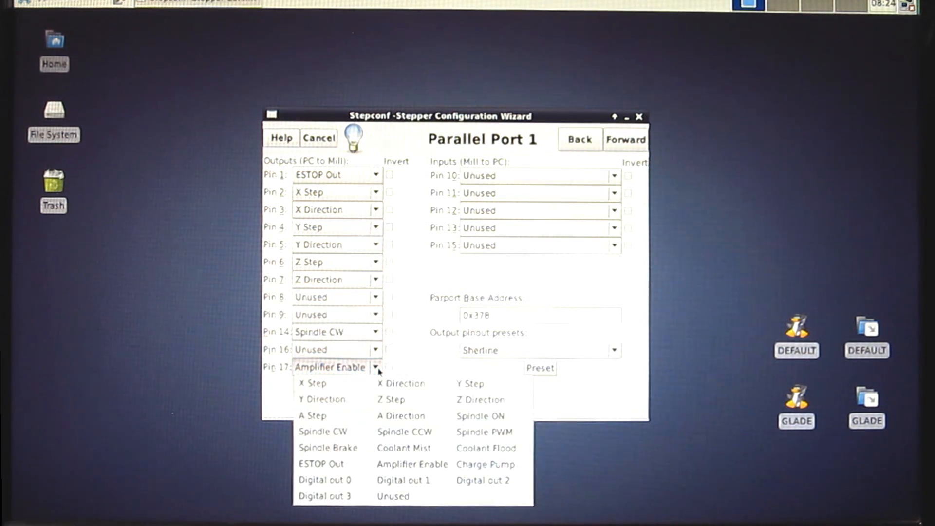
mouse_move(404, 448)
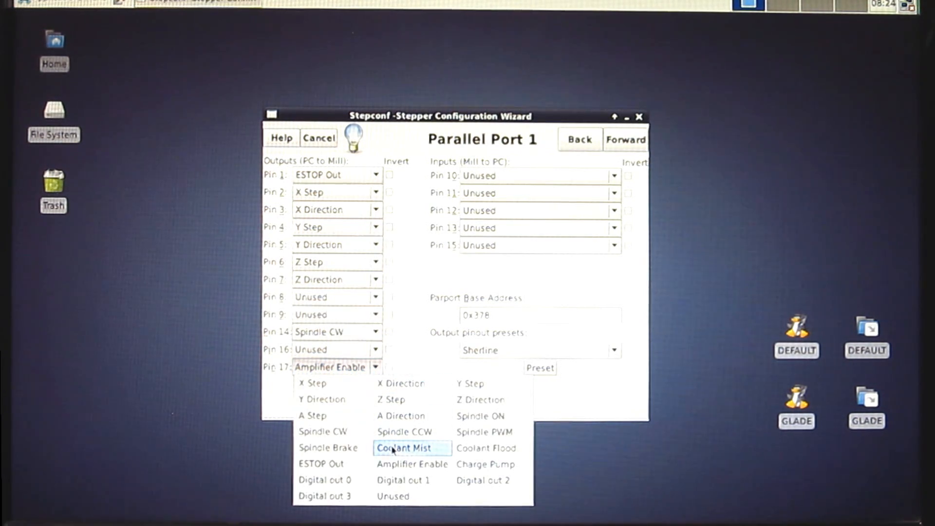
click(403, 448)
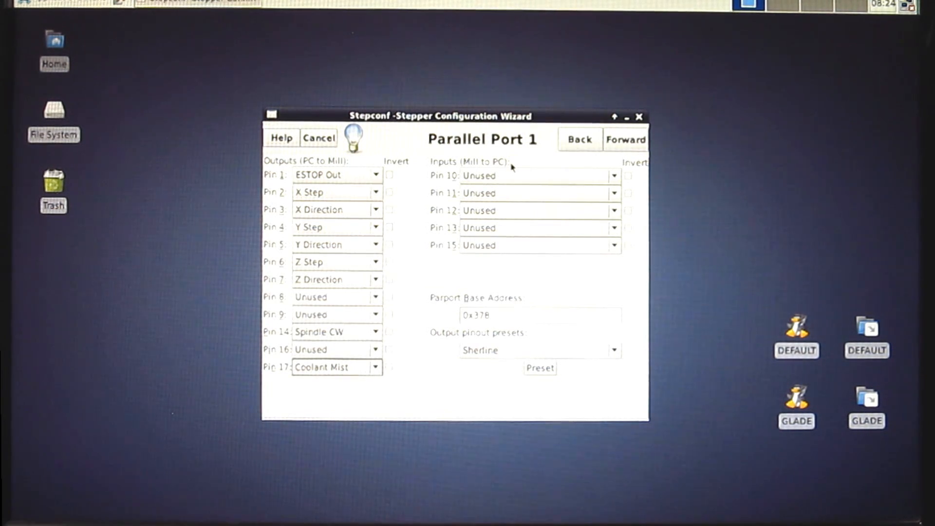
click(537, 175)
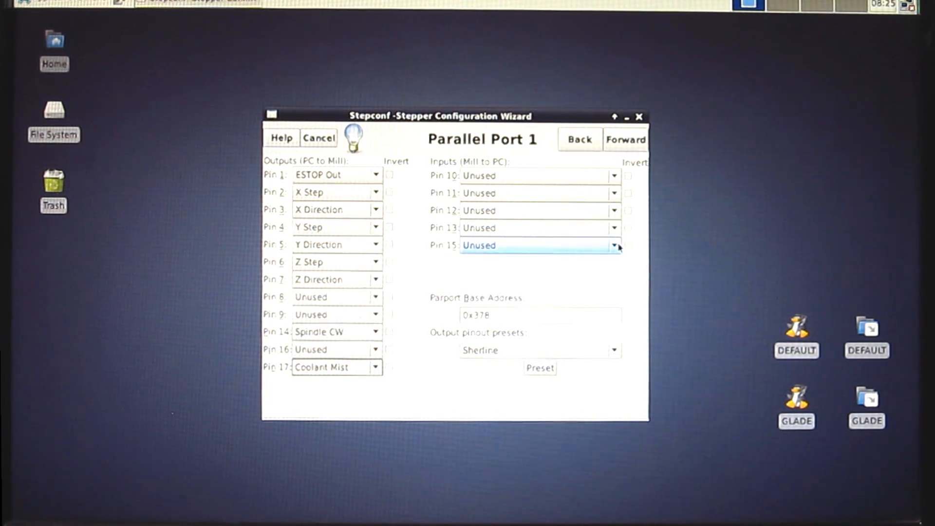
- Assign Probe In to input pin 15 and ESTOP In to pin 13, leaving pins 10–12 unused
click(614, 245)
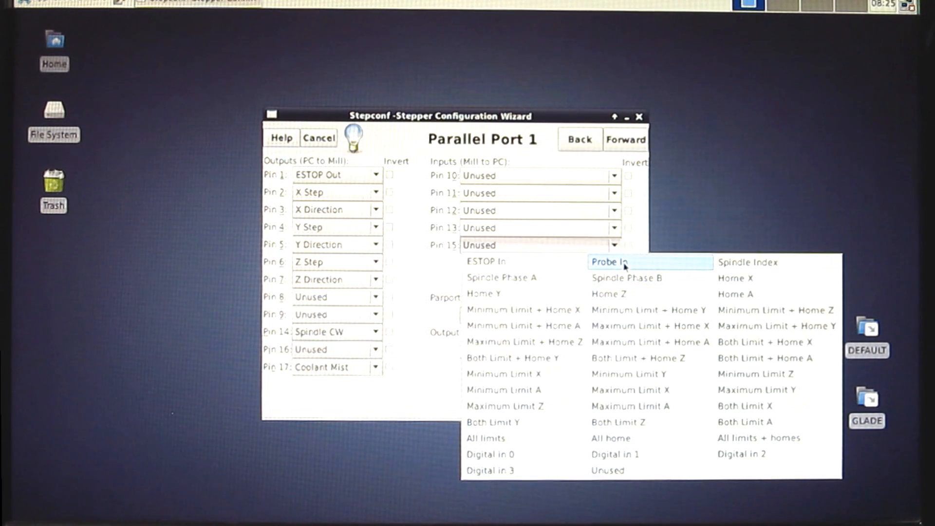
click(608, 262)
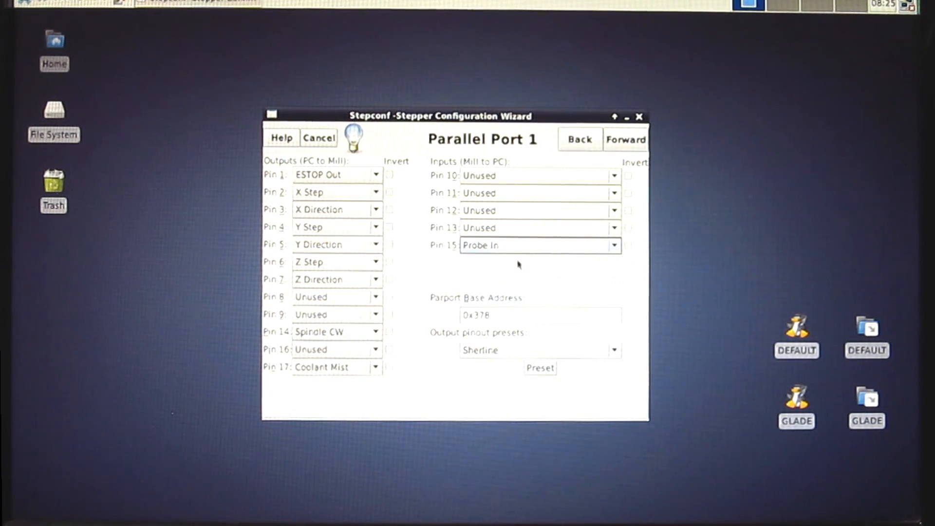
click(539, 245)
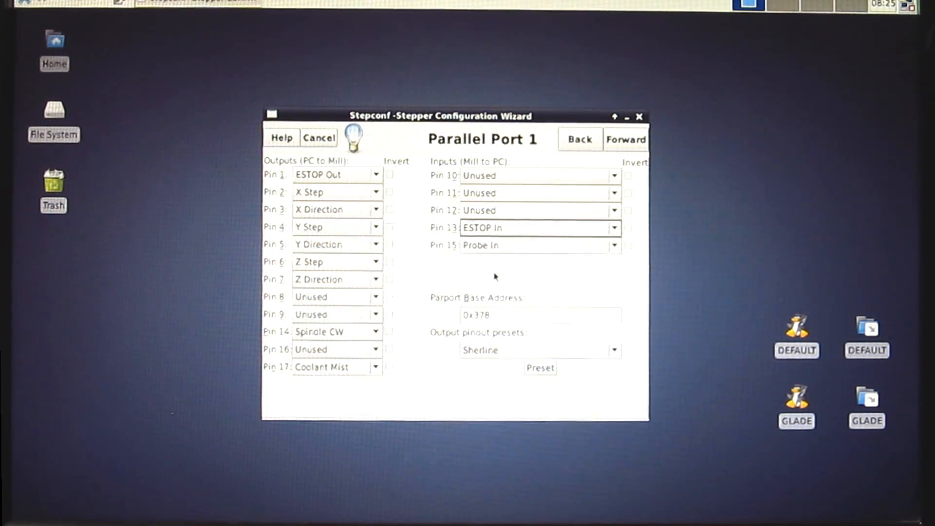
click(537, 227)
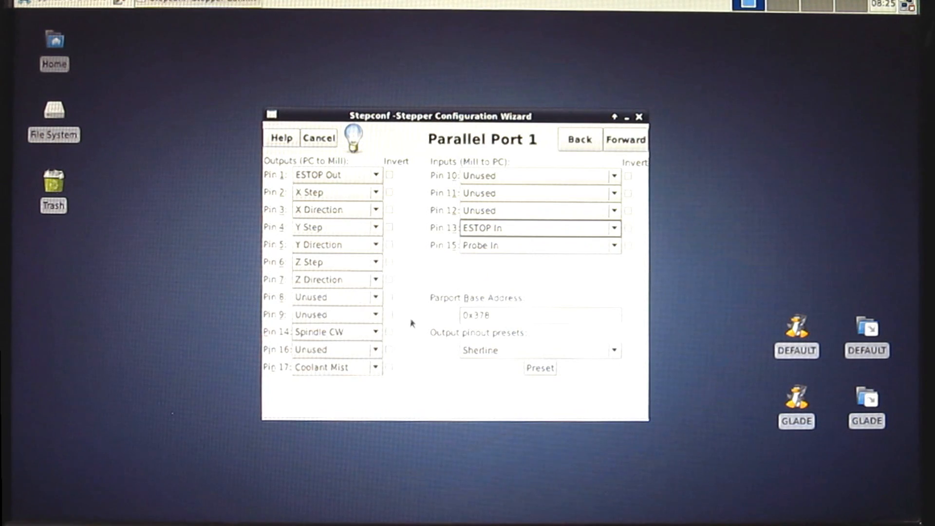
click(337, 331)
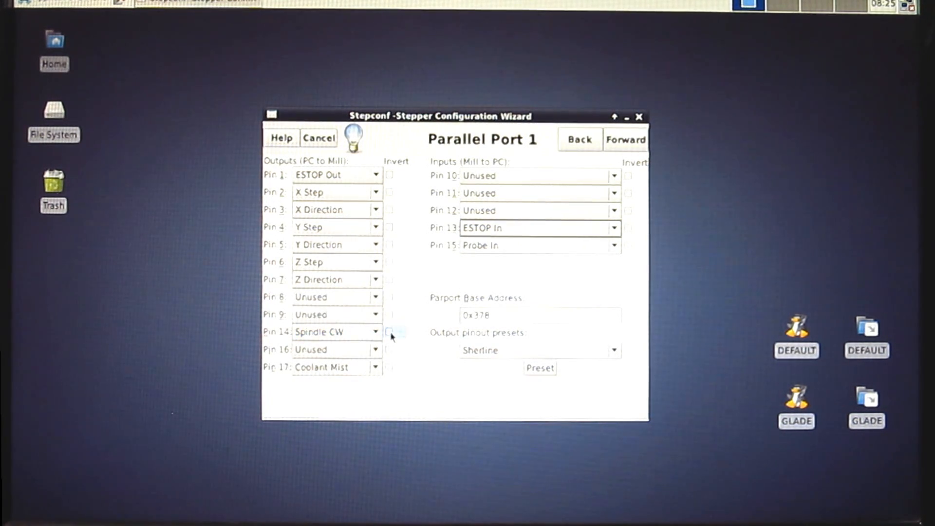
- Invert the Spindle CW output on pin 14 and advance to the Options page
click(390, 331)
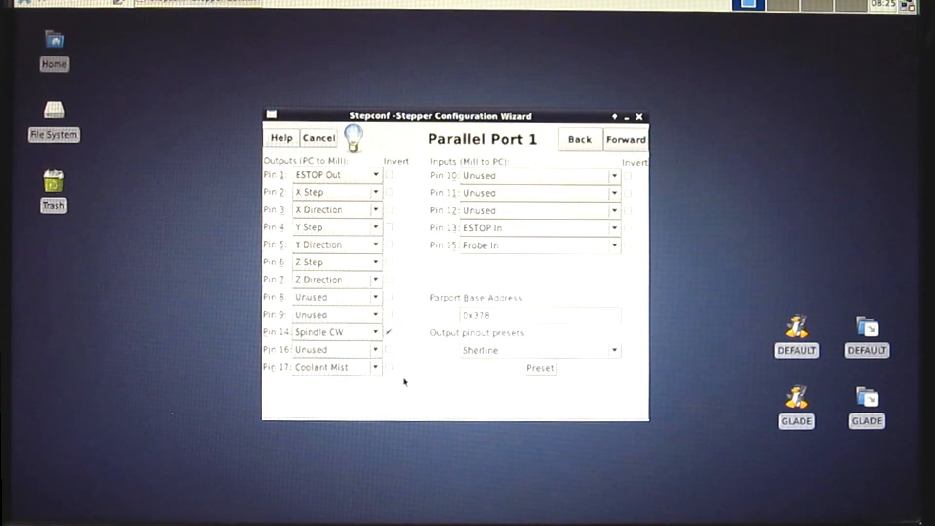
mouse_move(423, 402)
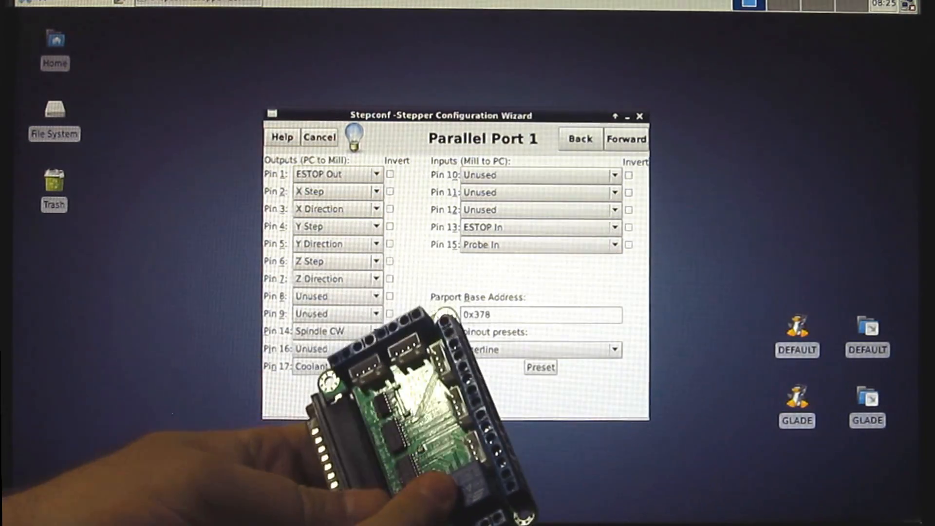
click(390, 331)
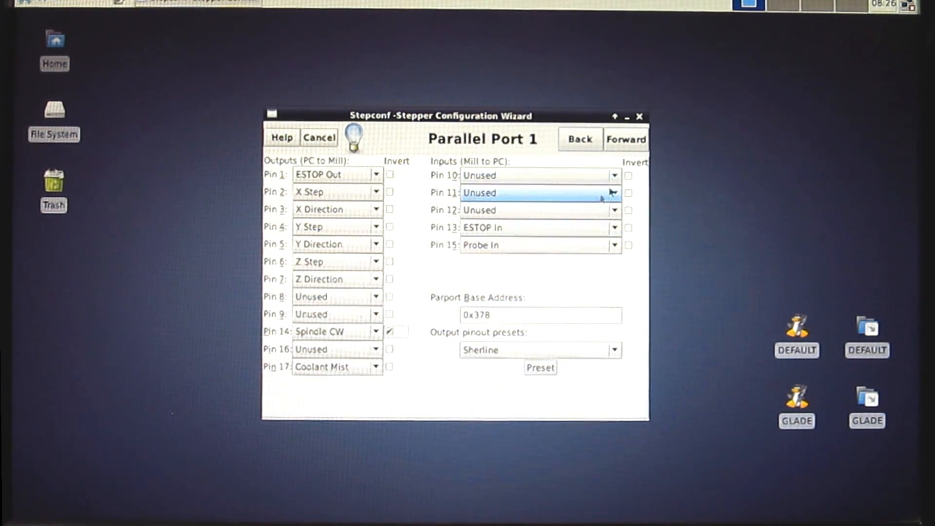
click(627, 139)
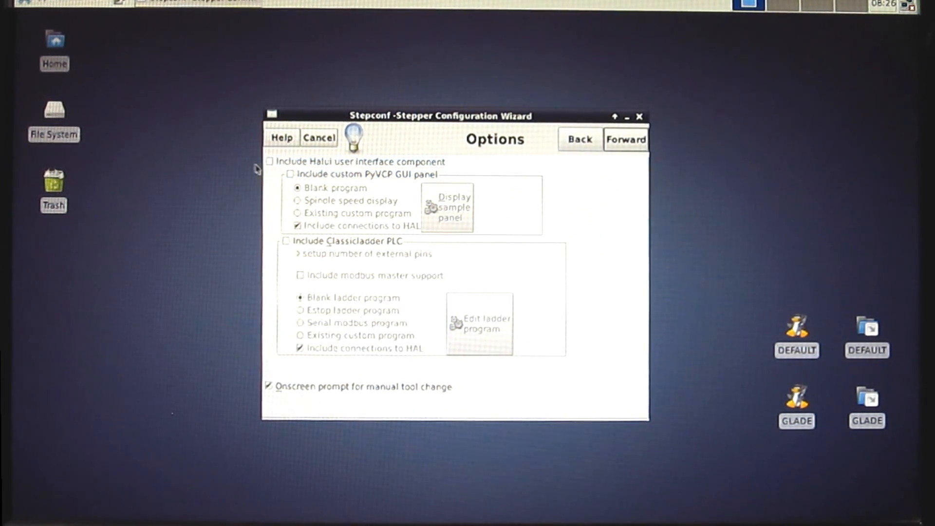
- Include the HalUI component and a blank custom PyVCP panel, then advance to Axis X
click(268, 161)
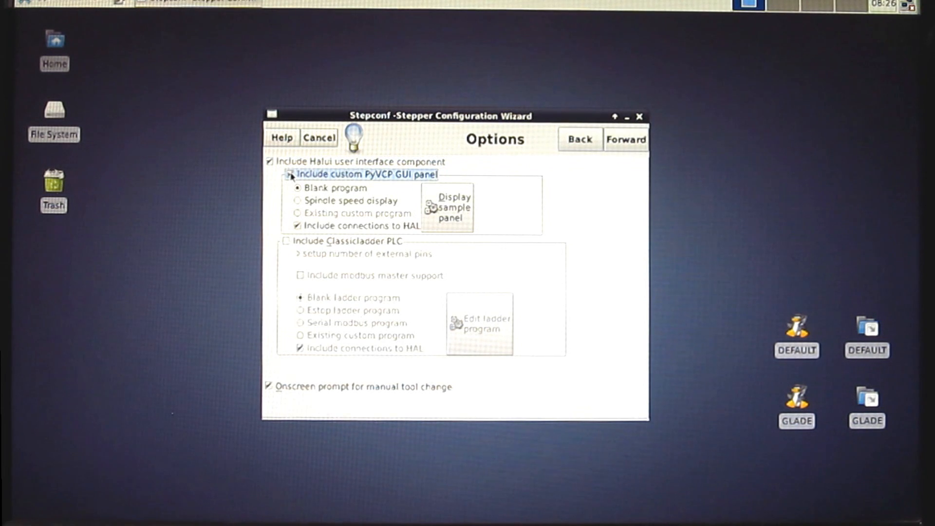
click(290, 174)
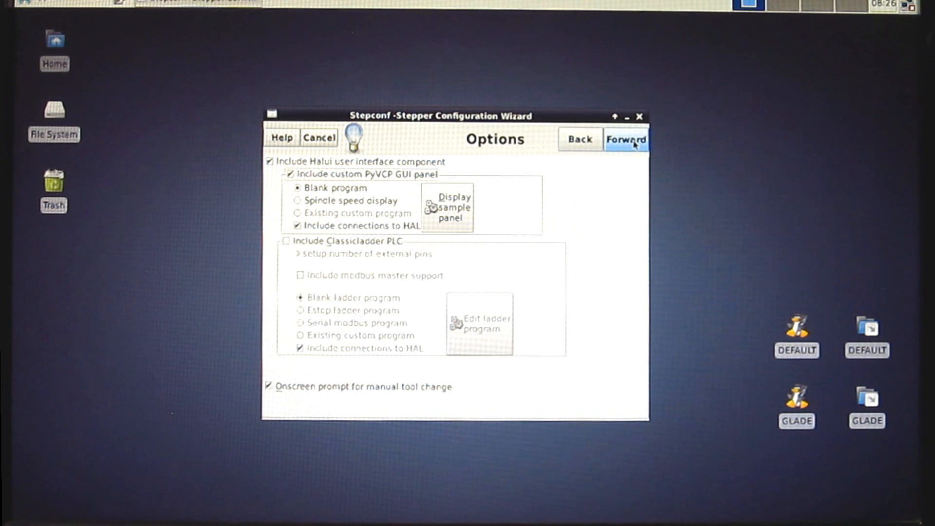
click(627, 139)
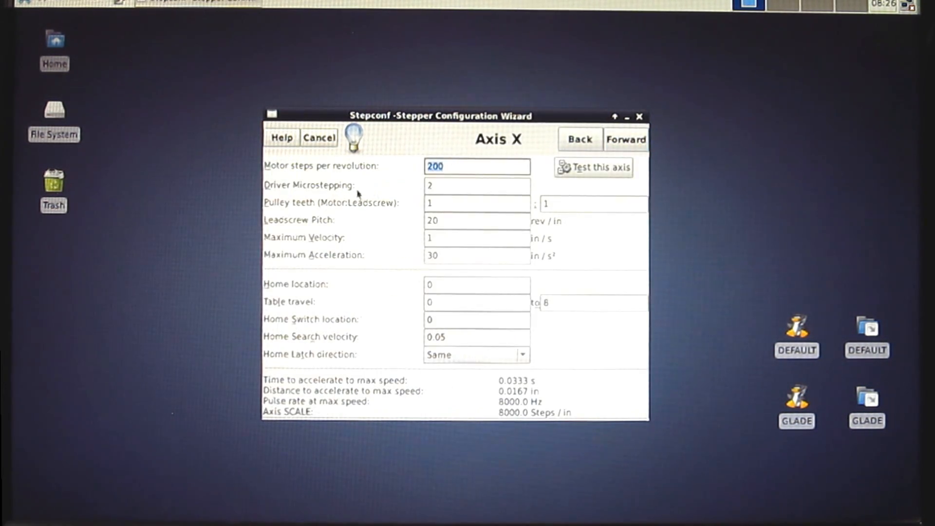
mouse_move(392, 179)
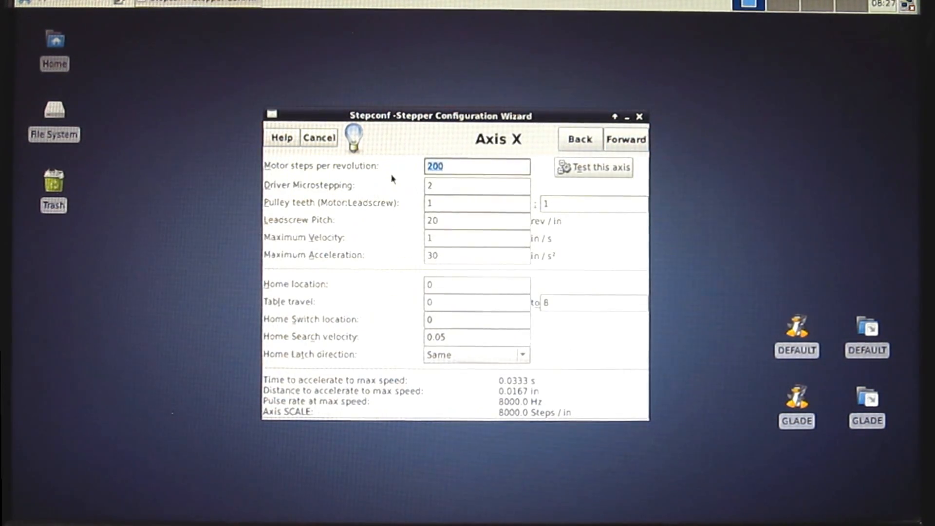
click(476, 167)
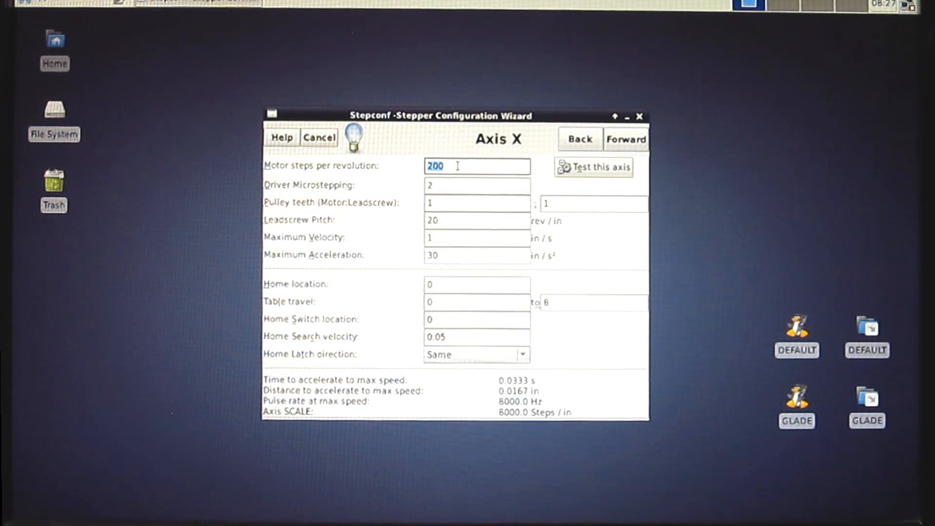
click(477, 185)
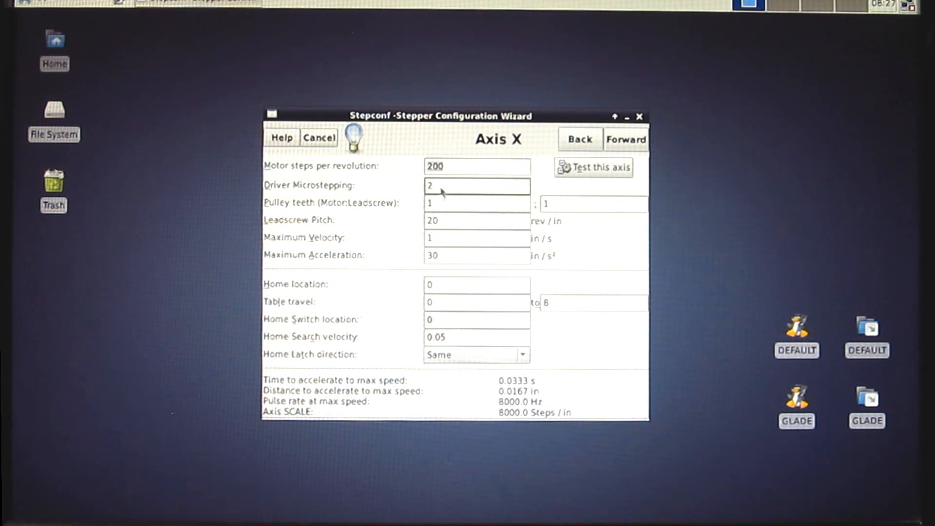
click(593, 204)
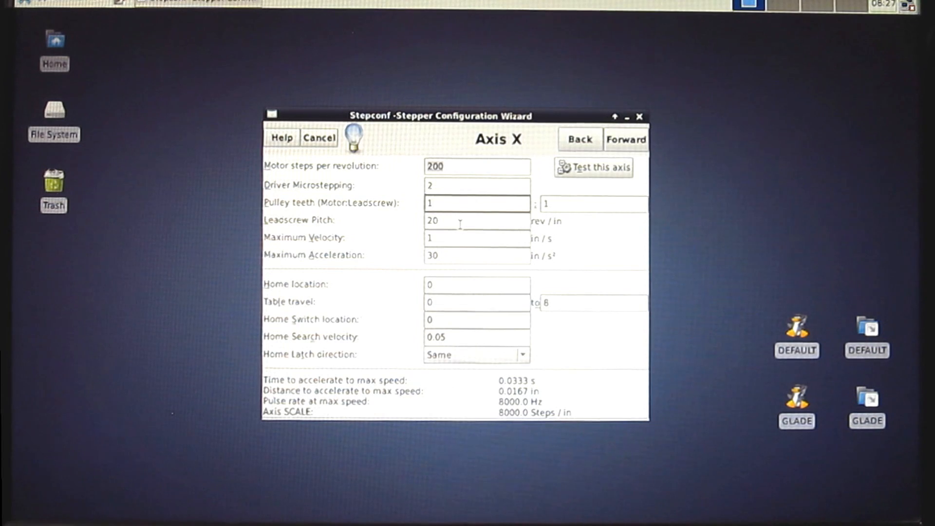
click(477, 203)
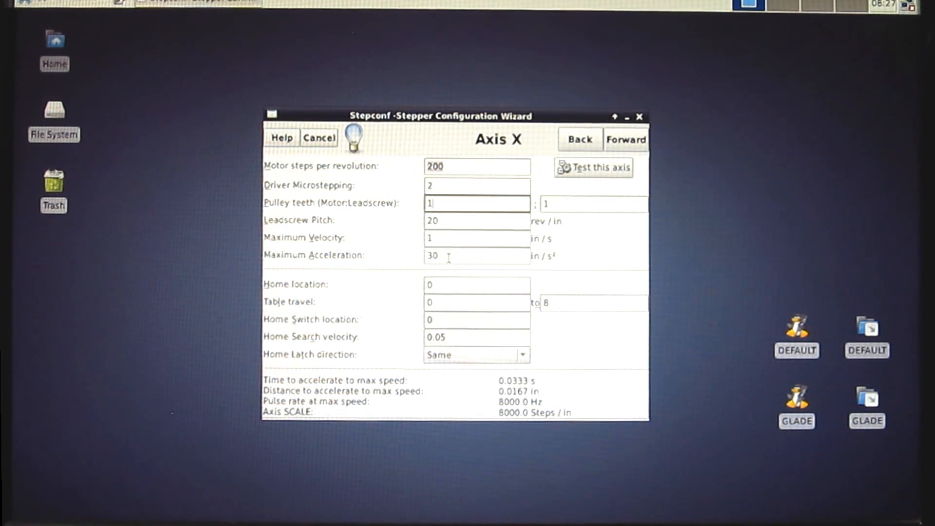
mouse_move(467, 216)
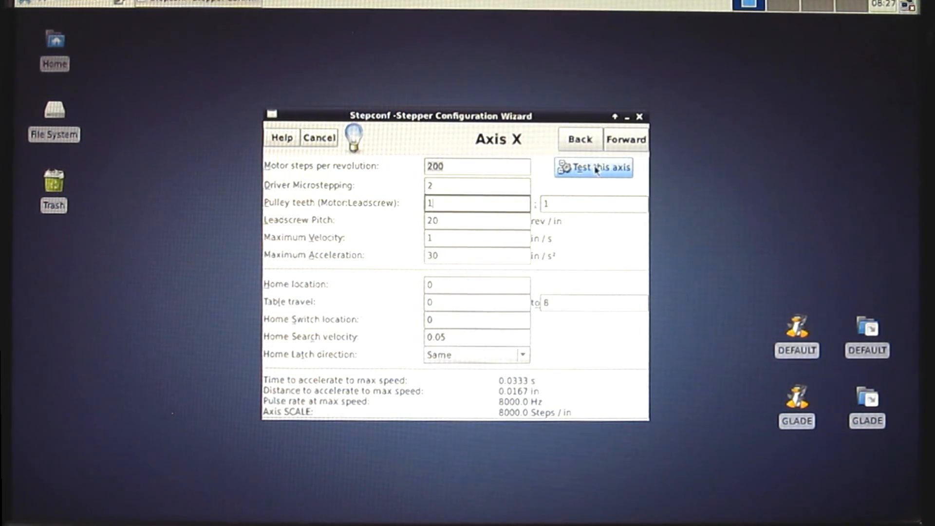
click(593, 168)
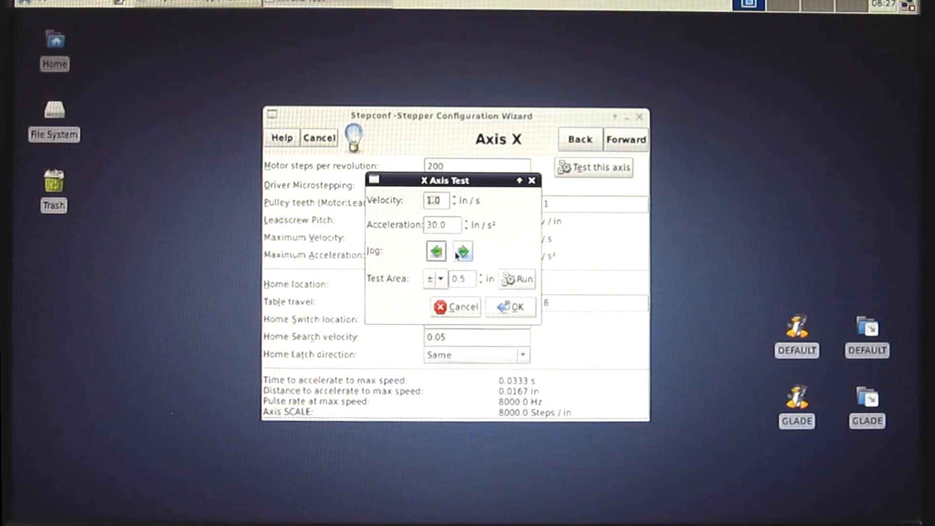
click(463, 251)
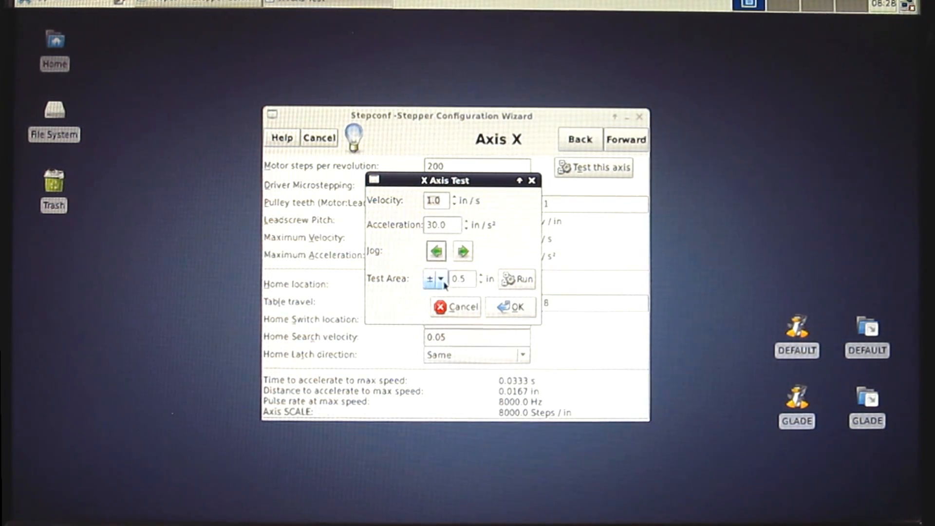
click(440, 279)
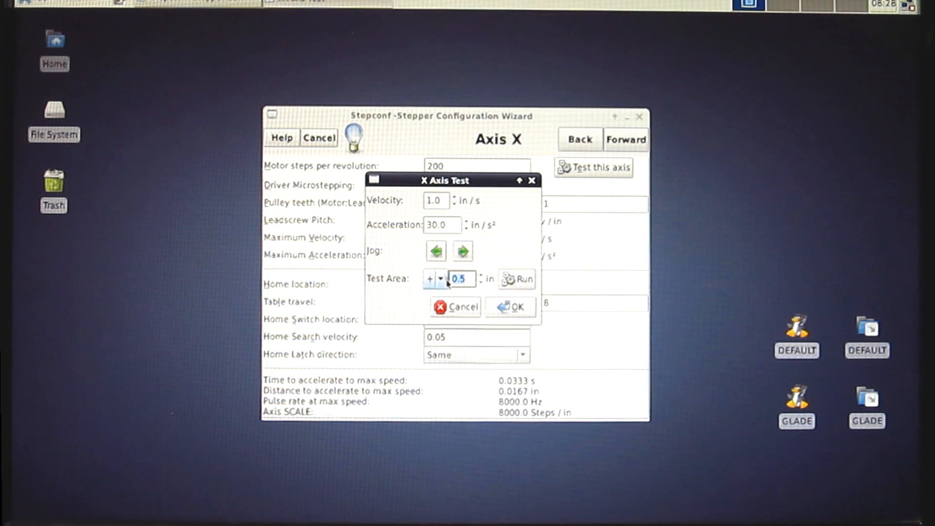
text(1)
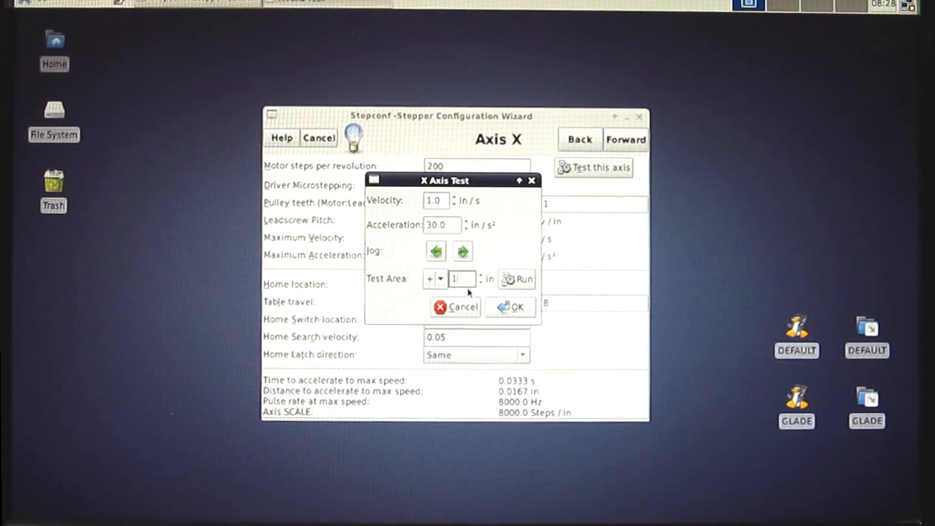
click(524, 279)
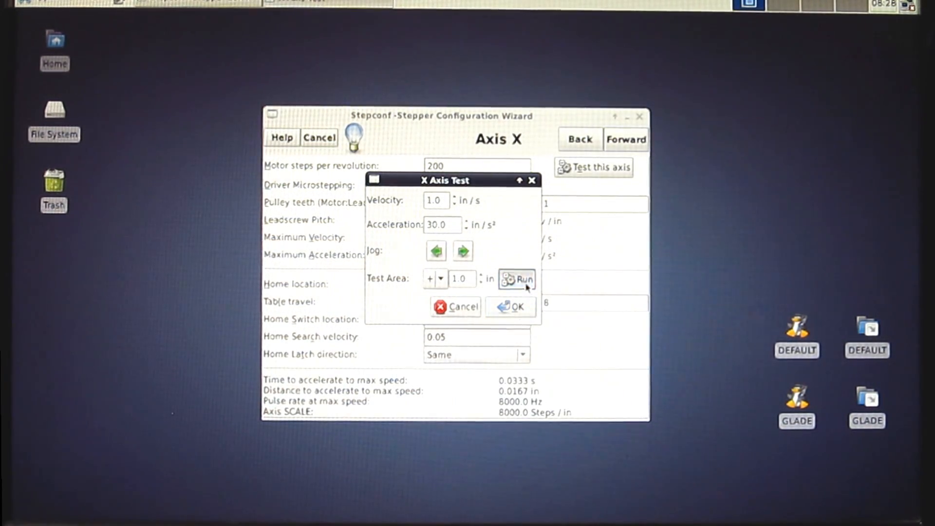
click(516, 305)
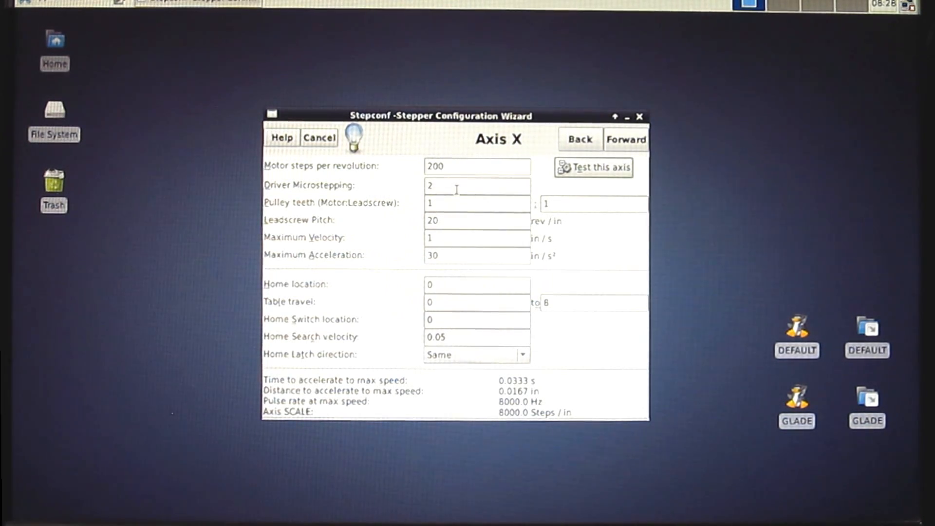
- Set the X axis table travel upper limit to 30 and advance to Axis Y
click(594, 167)
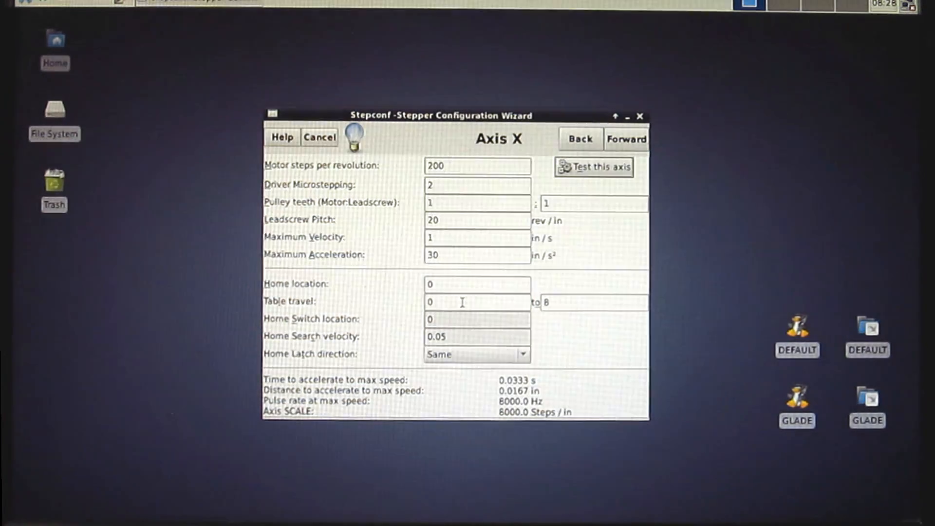
click(594, 303)
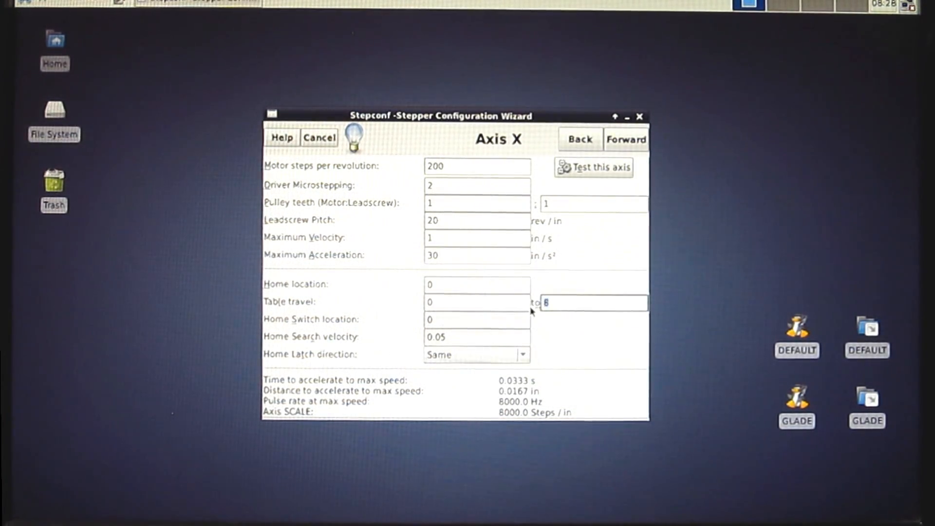
text(30)
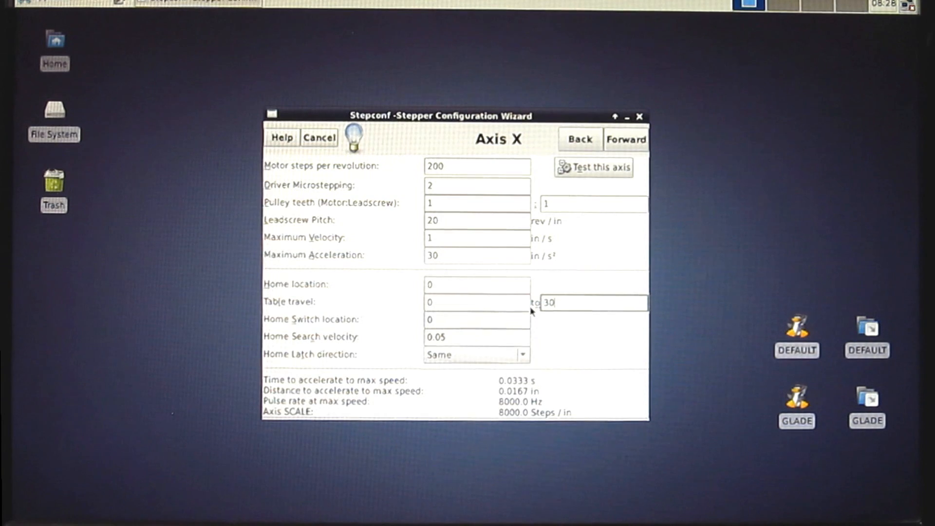
click(476, 284)
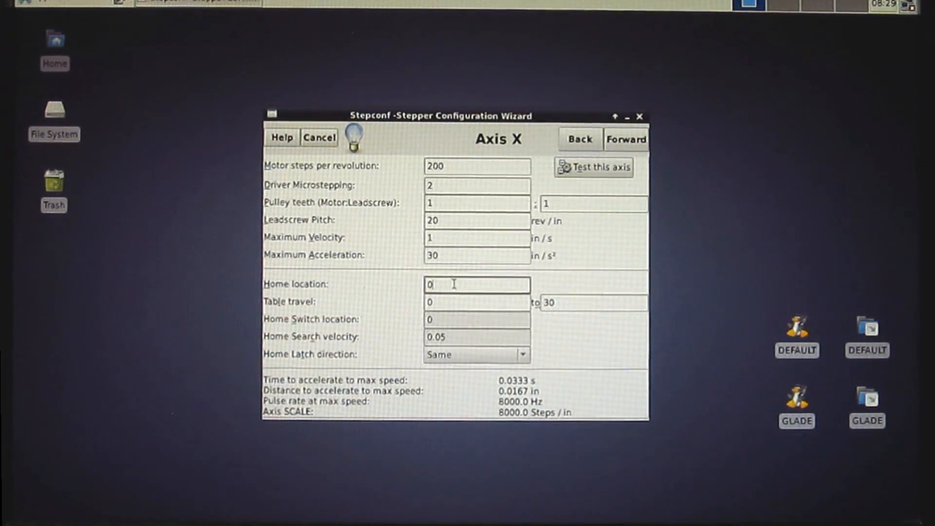
click(626, 139)
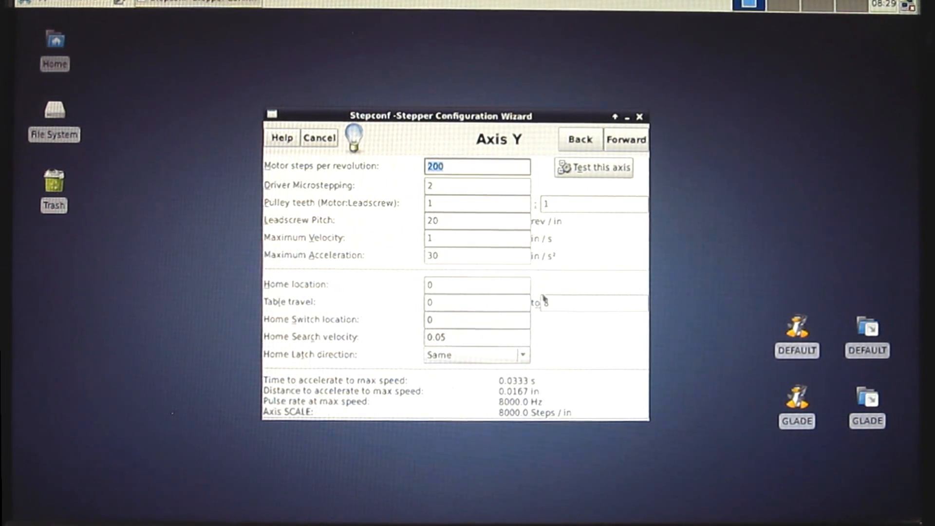
- Set the Y axis table travel upper limit to 12 and advance to Axis Z
click(594, 303)
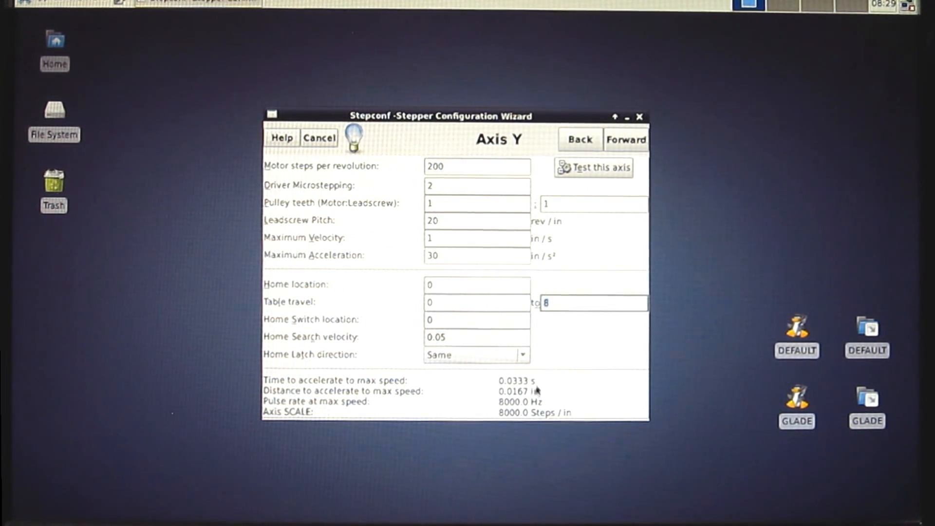
text(1)
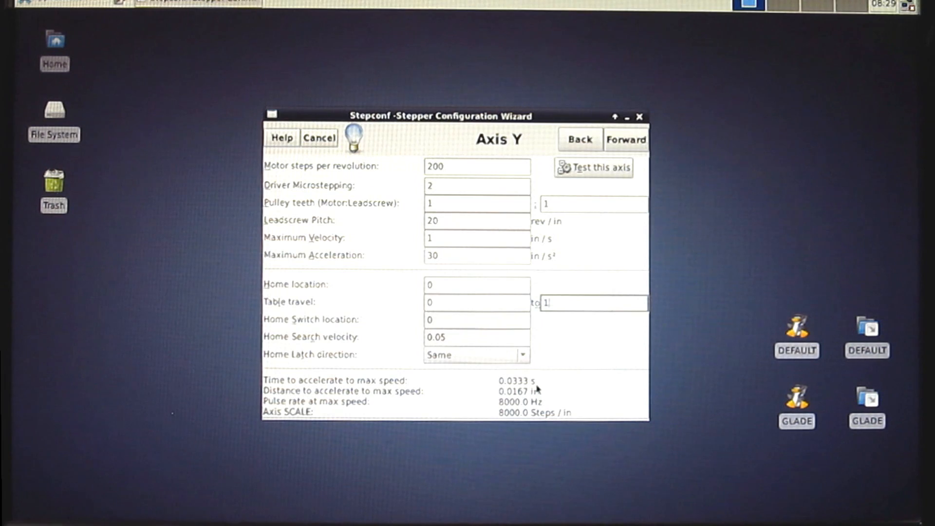
text(2)
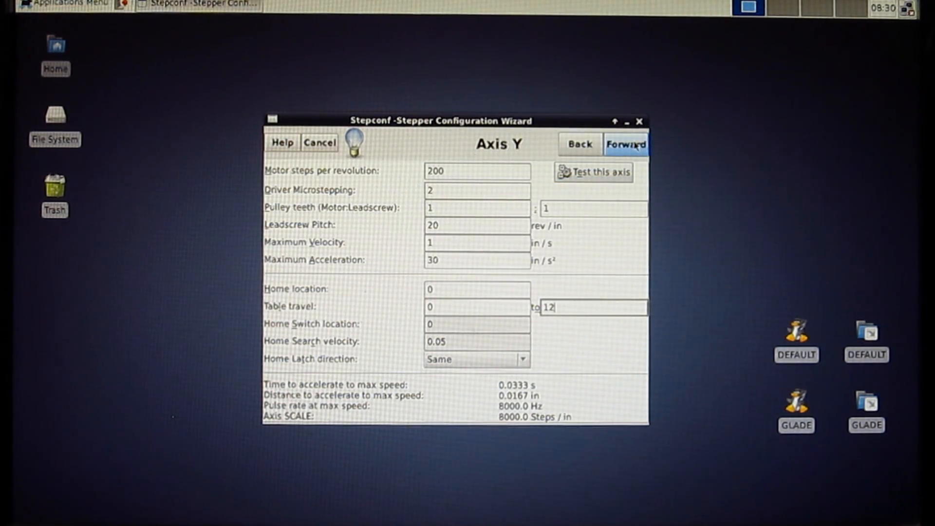
click(625, 144)
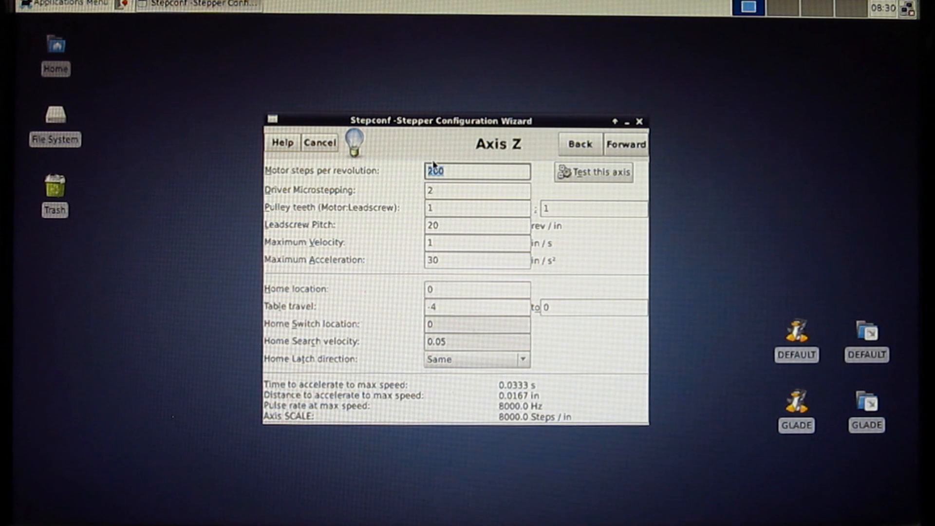
mouse_move(436, 319)
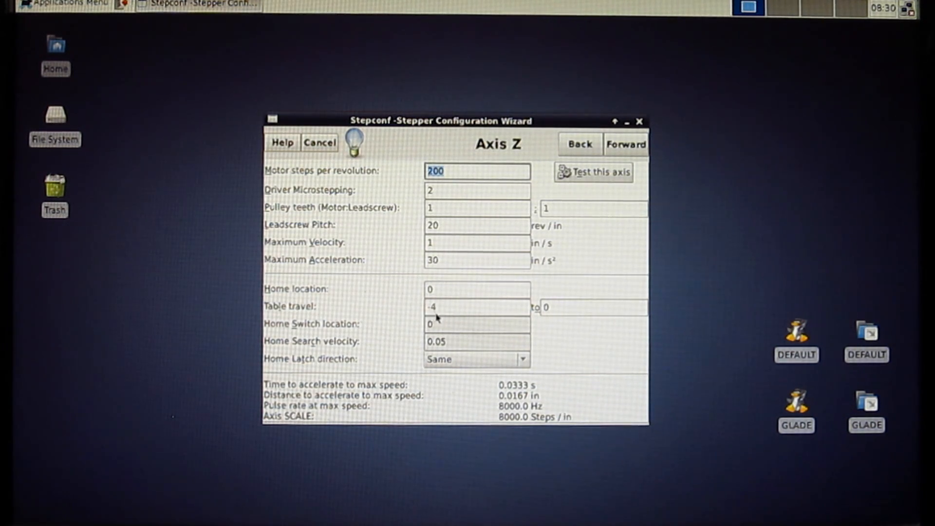
- Set Z axis table travel to -3 through 1 and advance to Almost Done
click(477, 306)
text(-3)
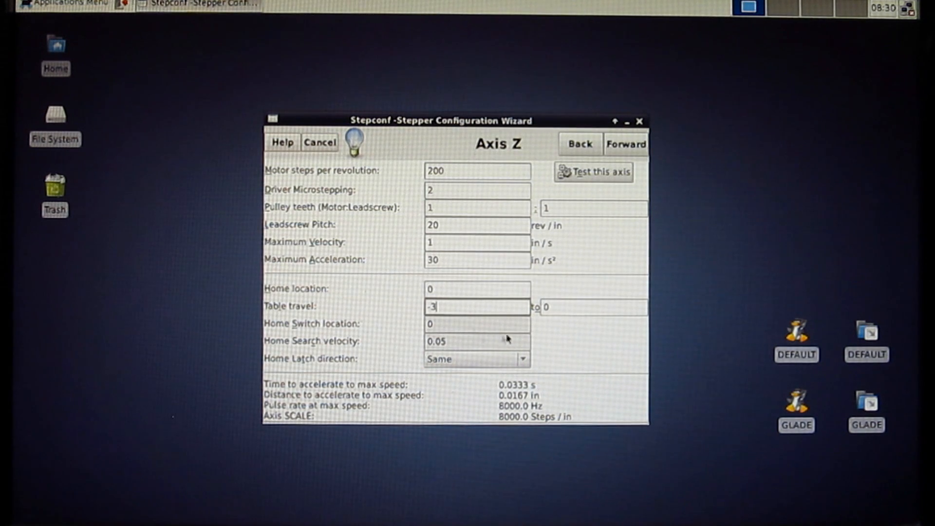
click(592, 307)
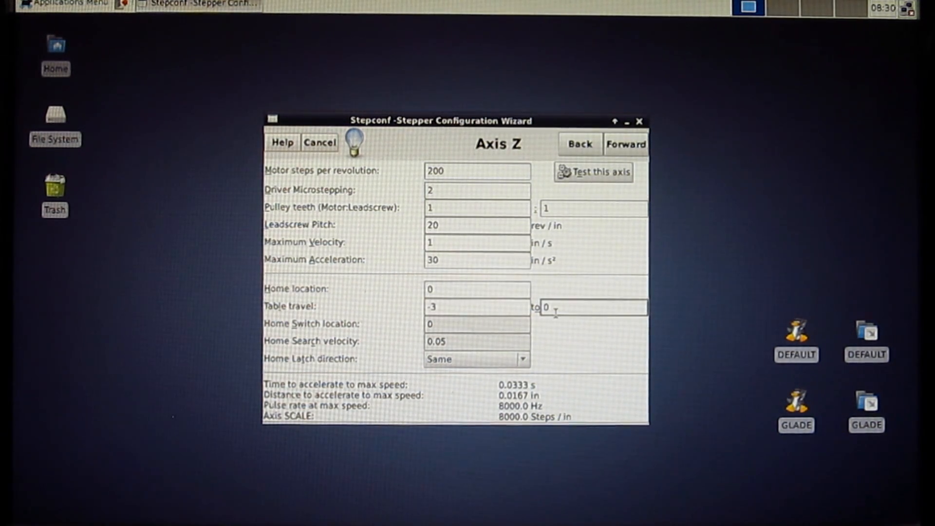
text(1)
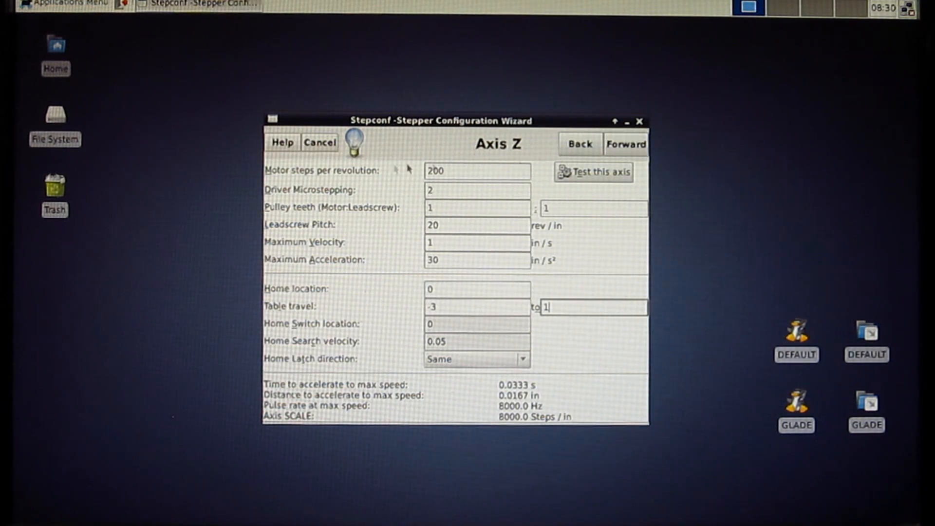
click(626, 144)
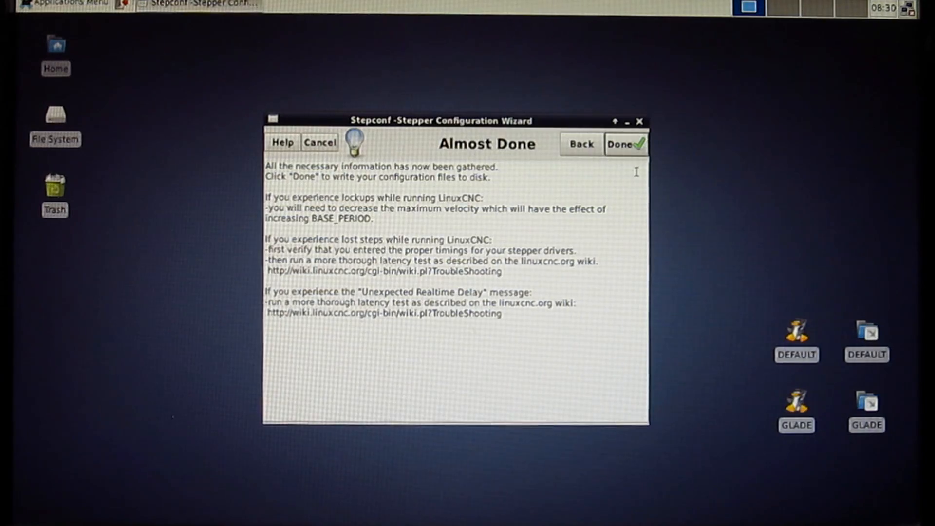
- Write the engraver configuration files and confirm quitting Stepconf
click(622, 143)
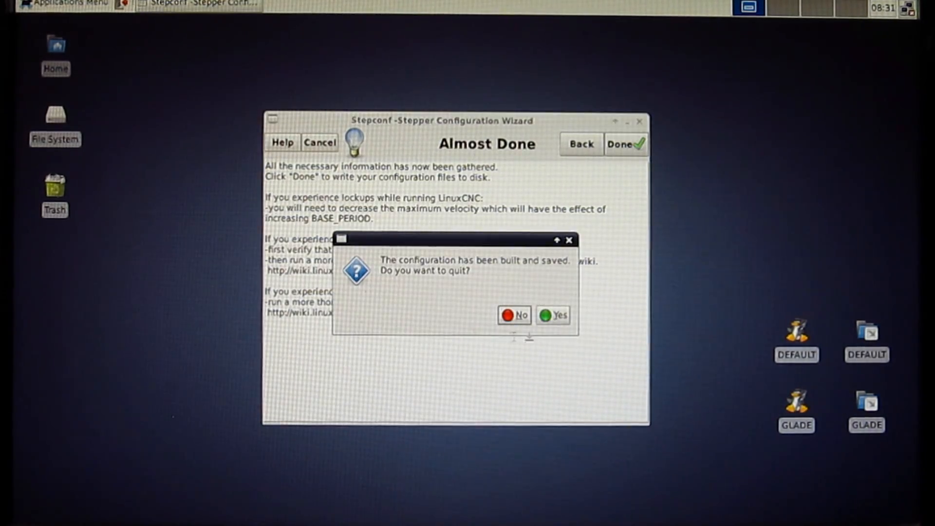
click(558, 315)
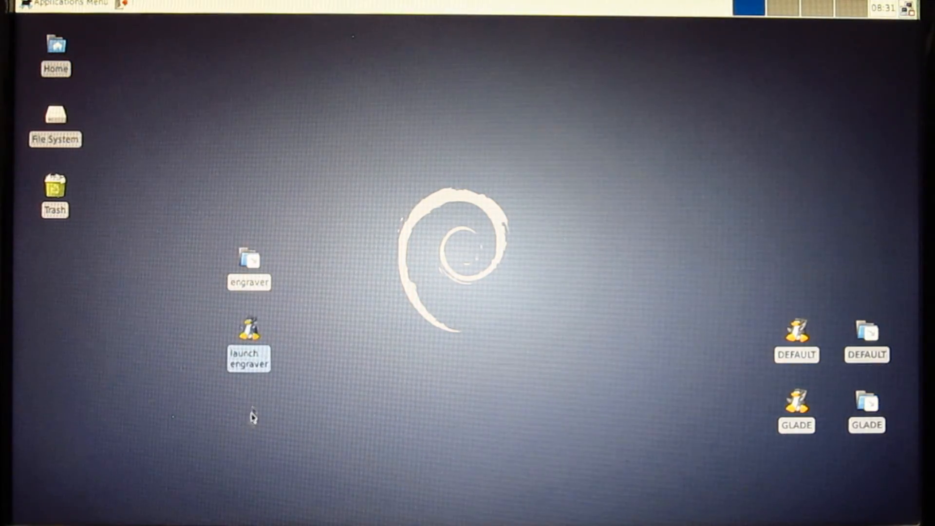
double_click(249, 260)
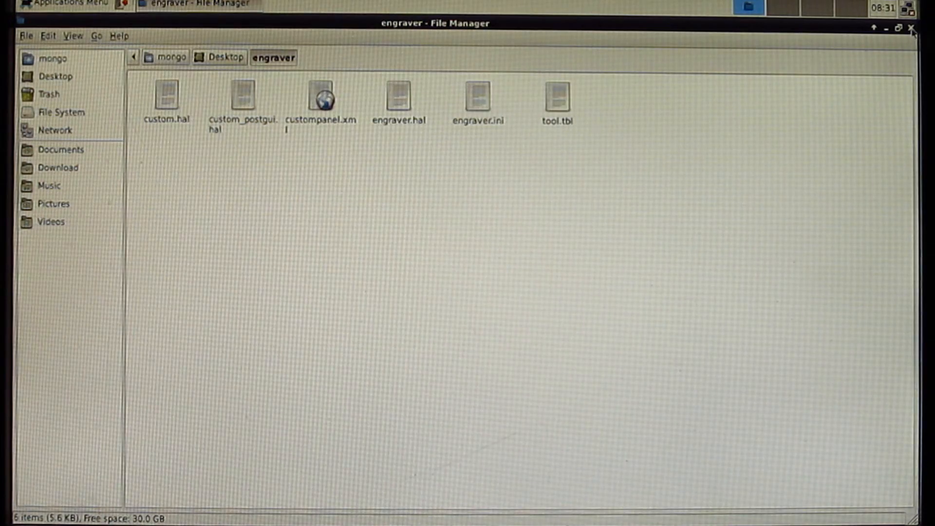
click(928, 29)
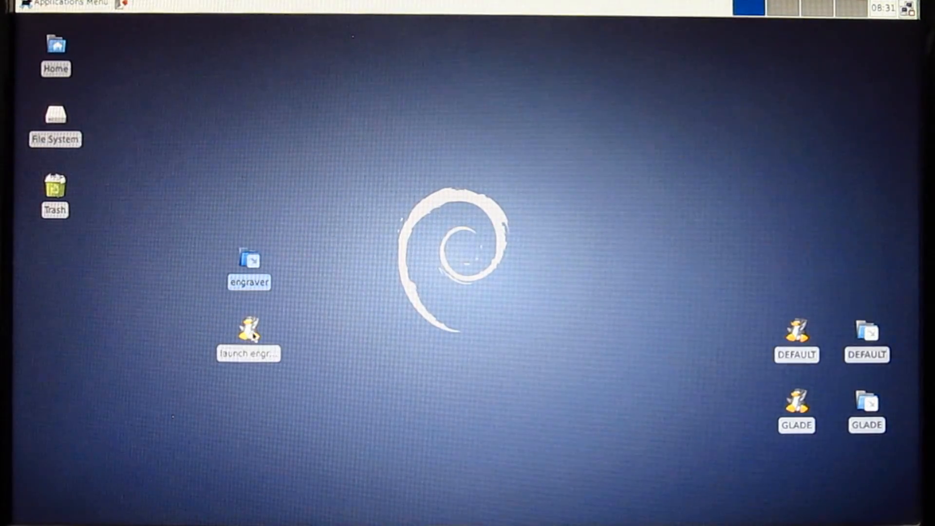
- Launch the engraver machine from its desktop icon into LinuxCNC AXIS
double_click(248, 332)
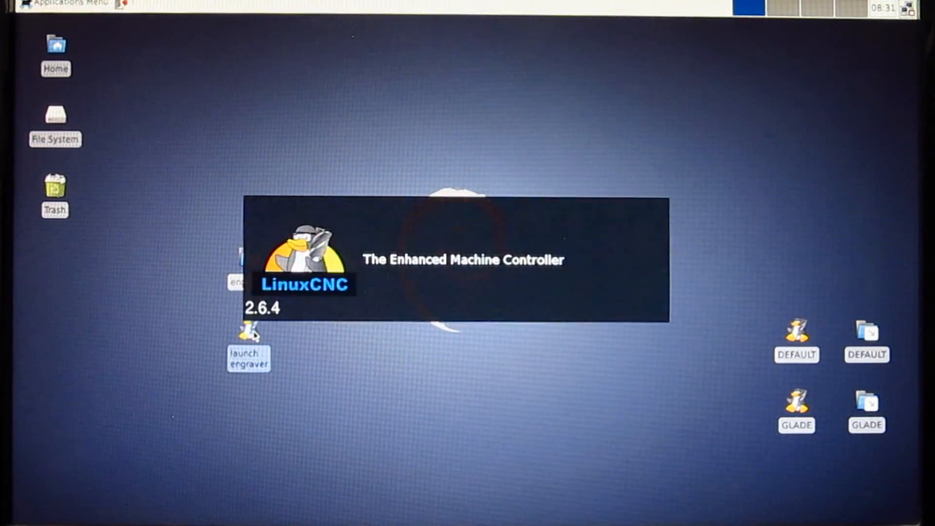
double_click(249, 333)
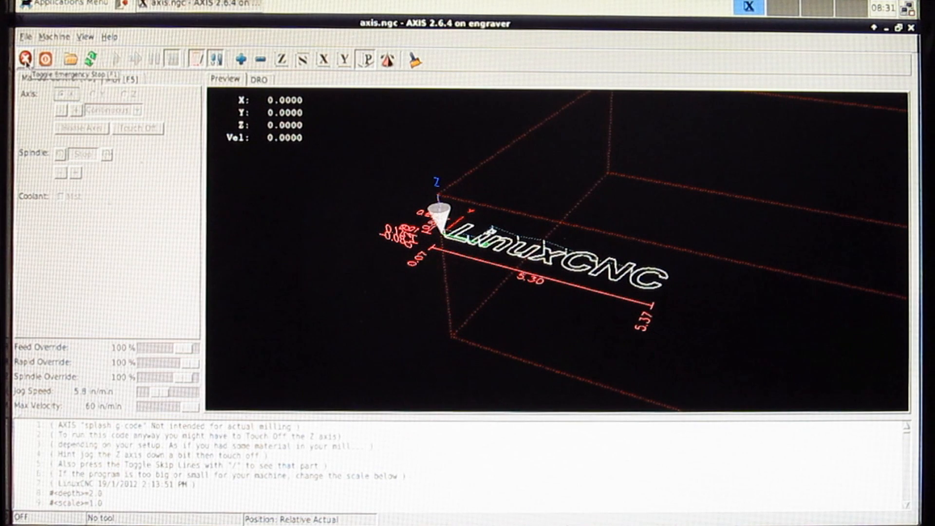
- Release the E-stop, switch machine power on, and home the axes
click(24, 59)
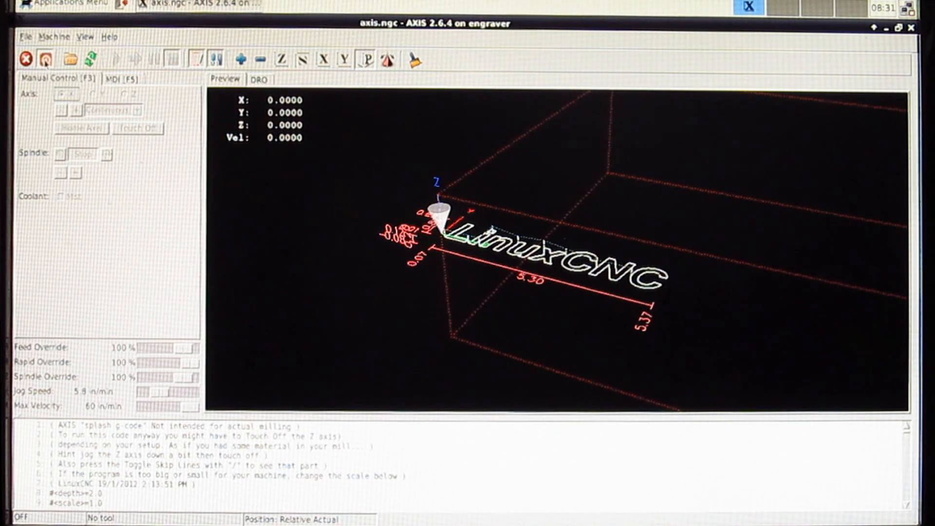
click(44, 59)
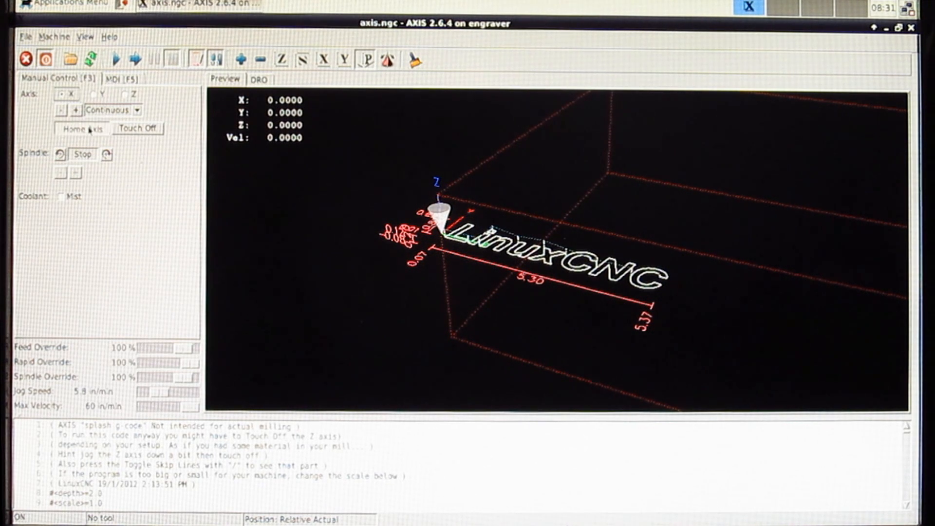
click(93, 94)
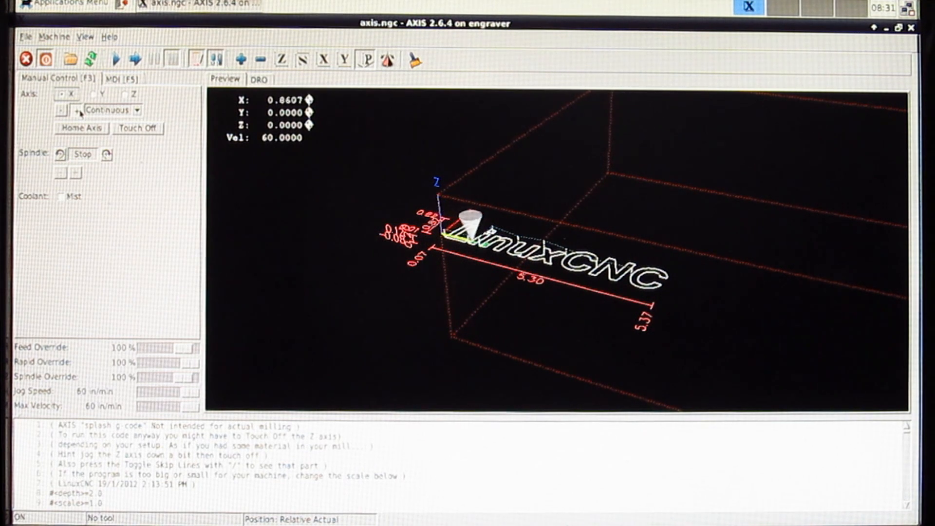
- Jog X, Y and Z to 2.4742, 1.9876 and 0.8274, then close AXIS
click(75, 111)
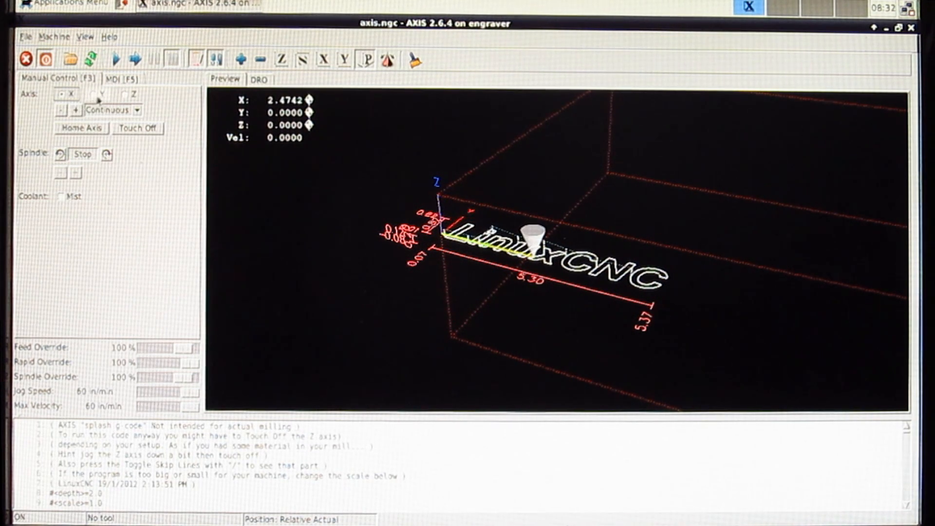
click(75, 111)
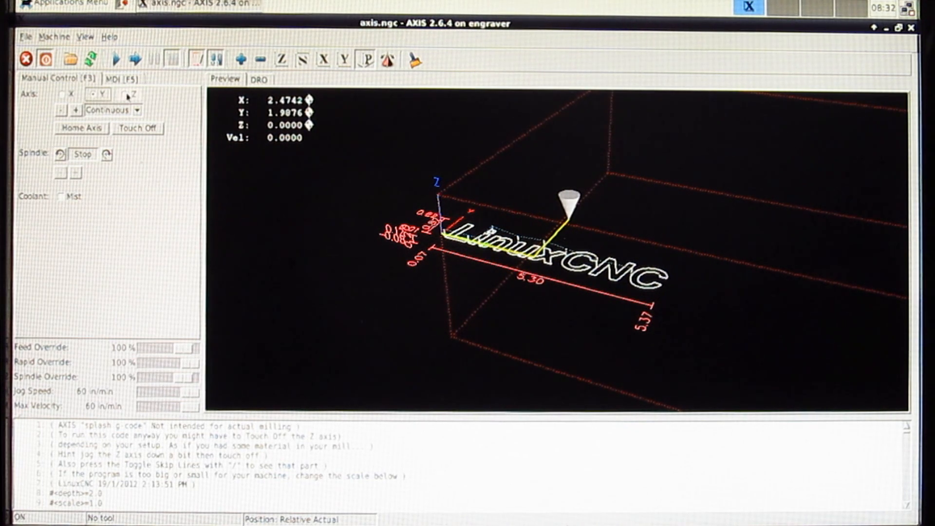
click(123, 94)
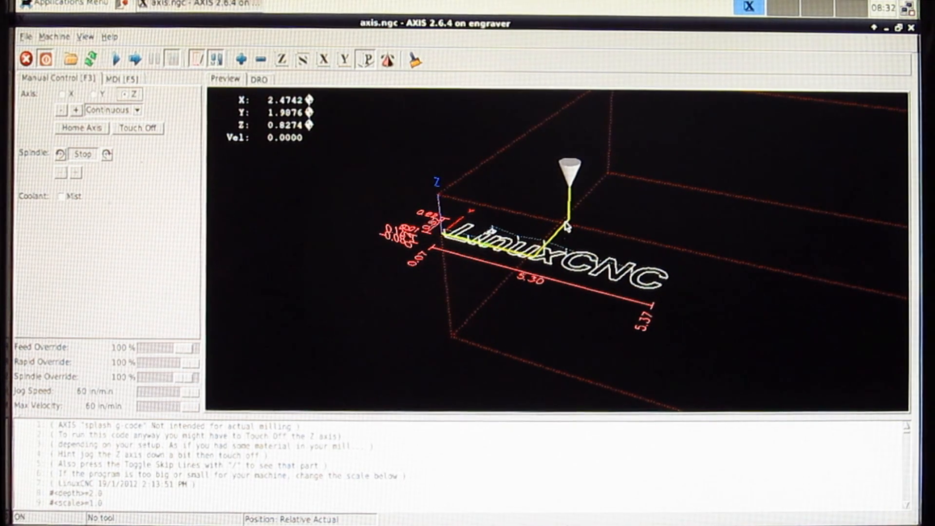
click(912, 28)
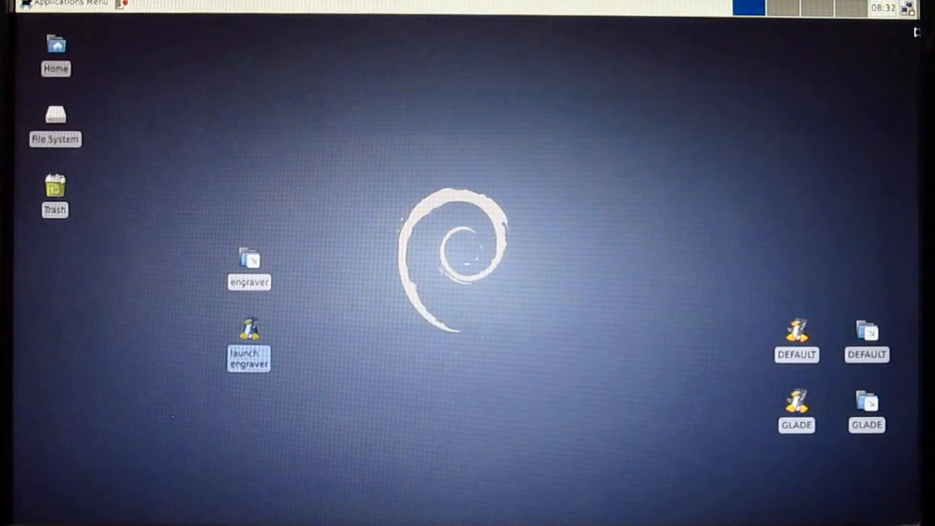